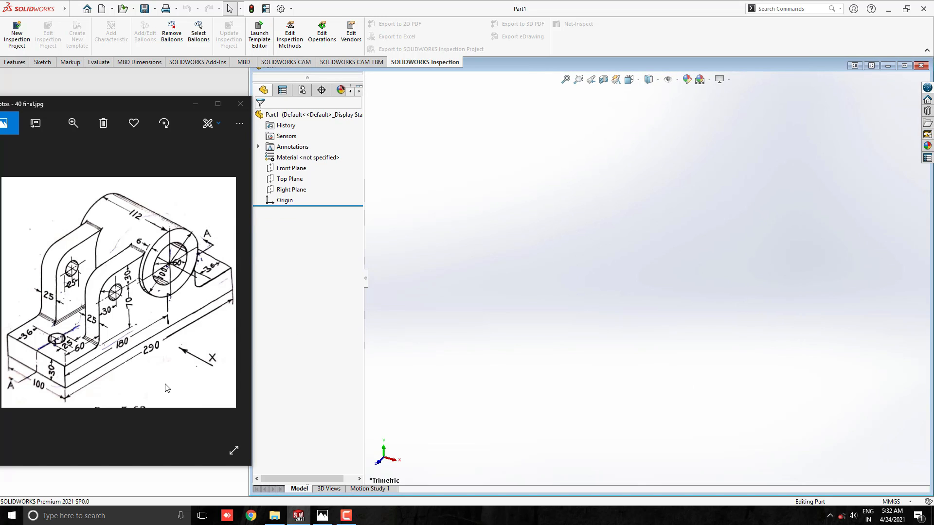
pyautogui.moveTo(222, 380)
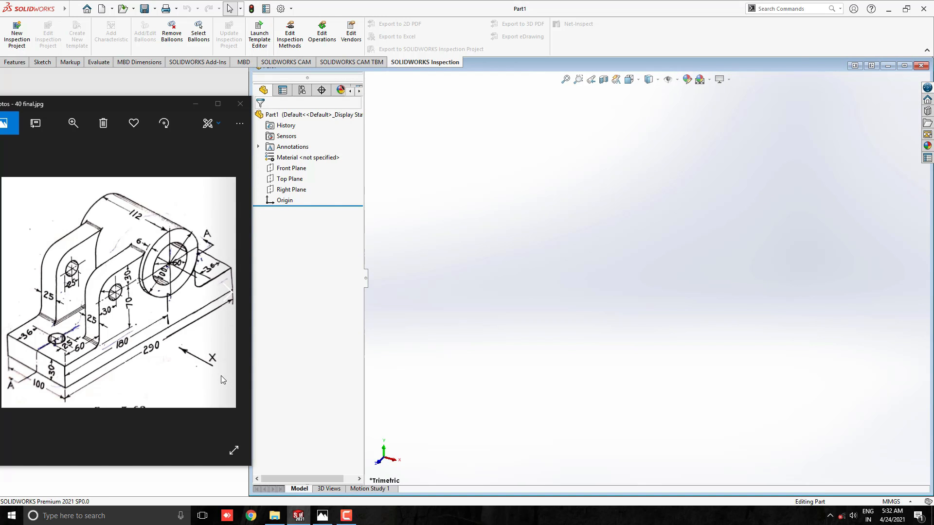
pyautogui.moveTo(90, 340)
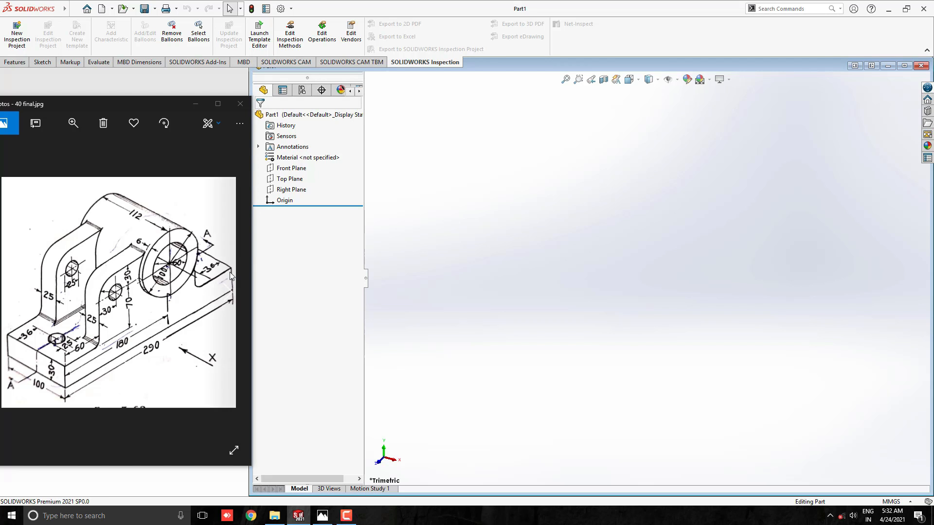
pyautogui.moveTo(135, 376)
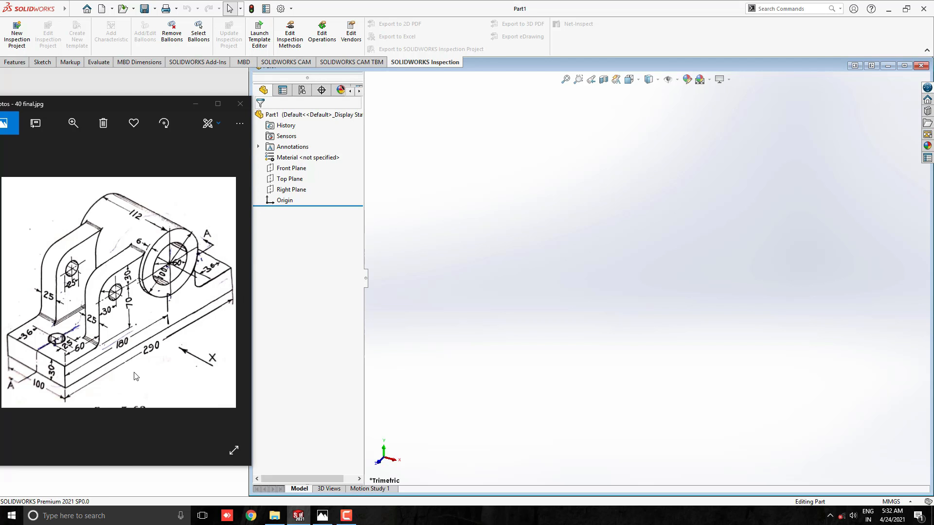
pyautogui.moveTo(150, 256)
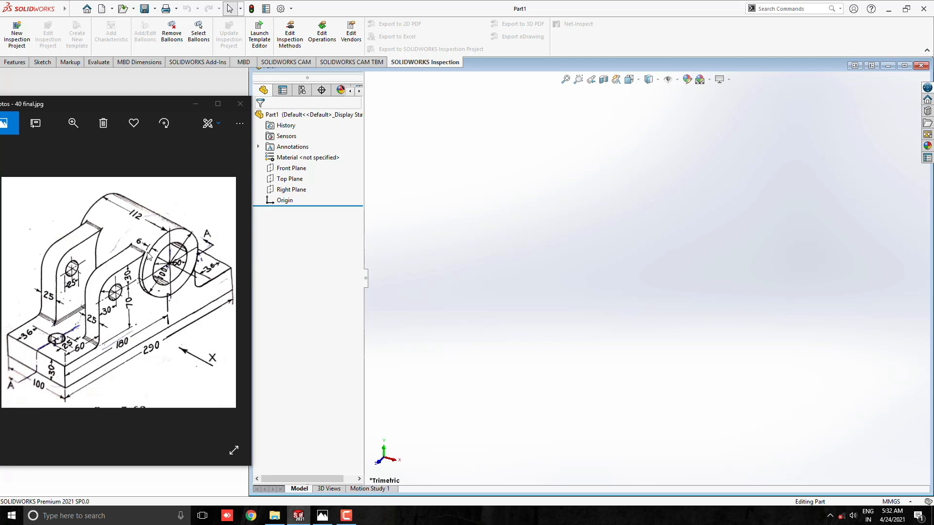
pyautogui.moveTo(91, 285)
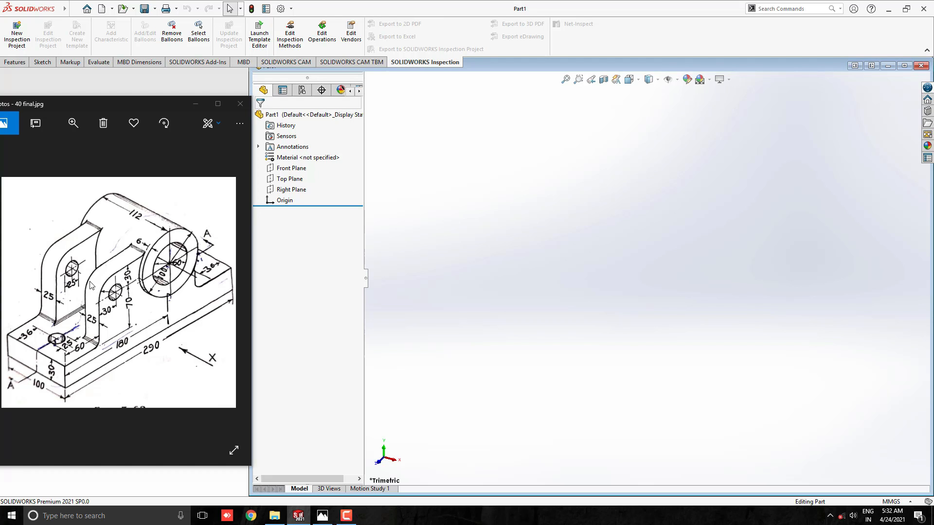
pyautogui.moveTo(110, 290)
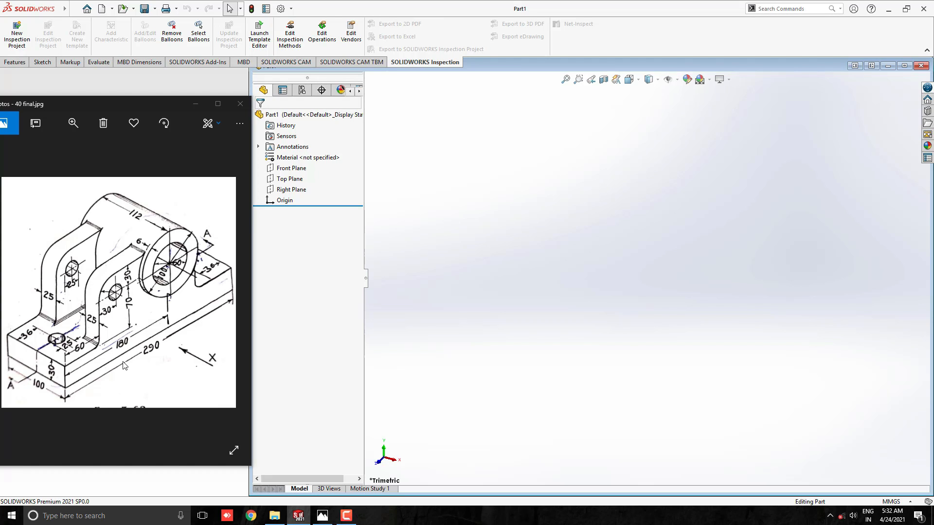
pyautogui.moveTo(181, 292)
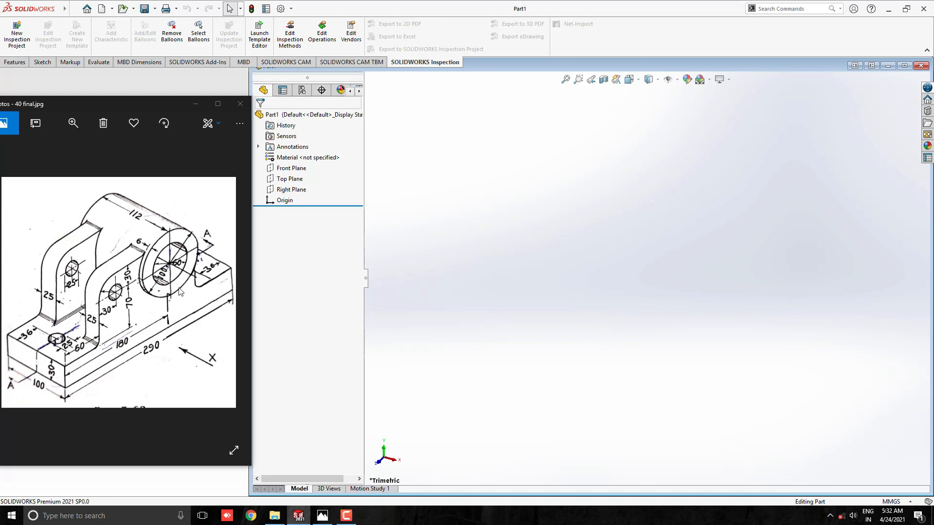
pyautogui.moveTo(163, 366)
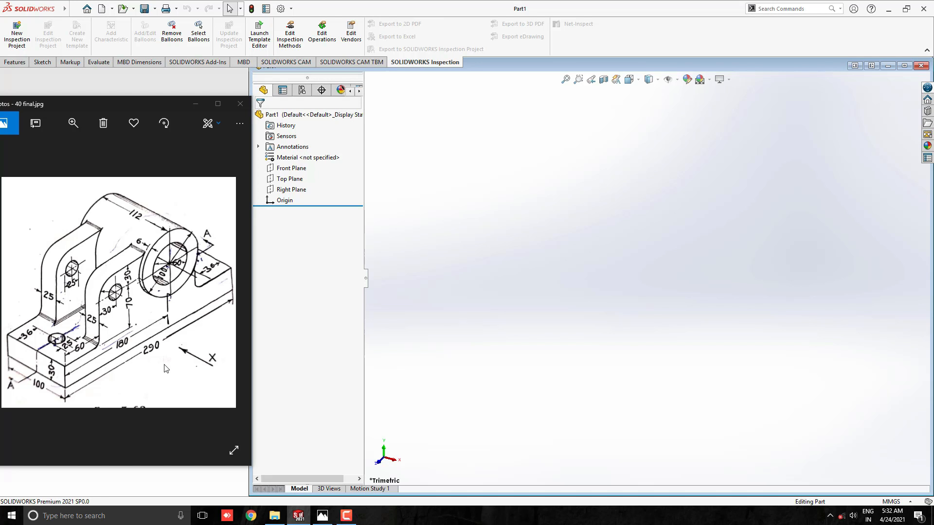
pyautogui.moveTo(541, 290)
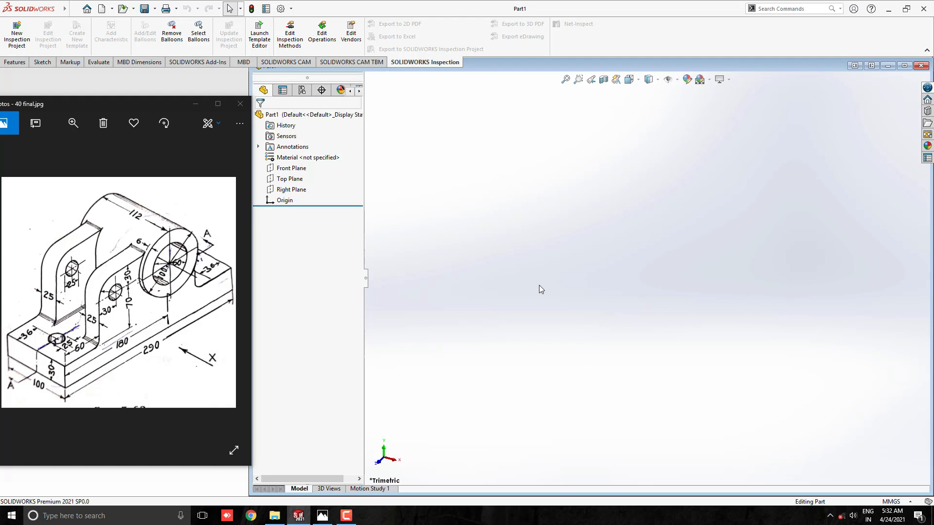
# - Draw a 290 × 30 corner rectangle from the origin on the Right Plane
pyautogui.click(290, 190)
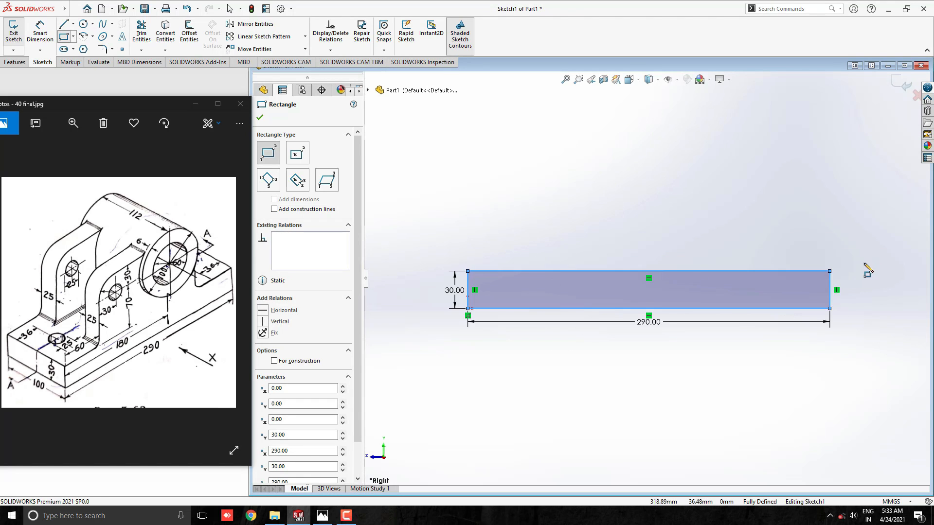
pyautogui.click(259, 116)
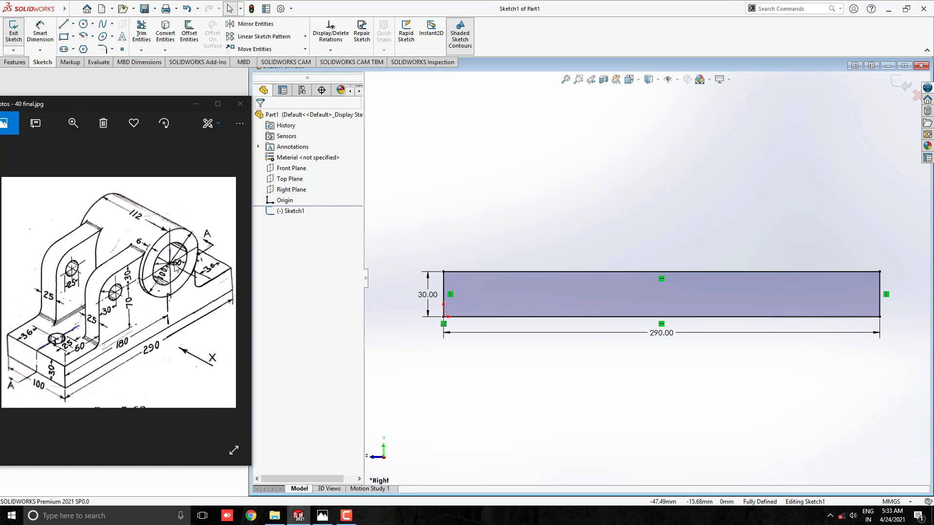
pyautogui.moveTo(208, 194)
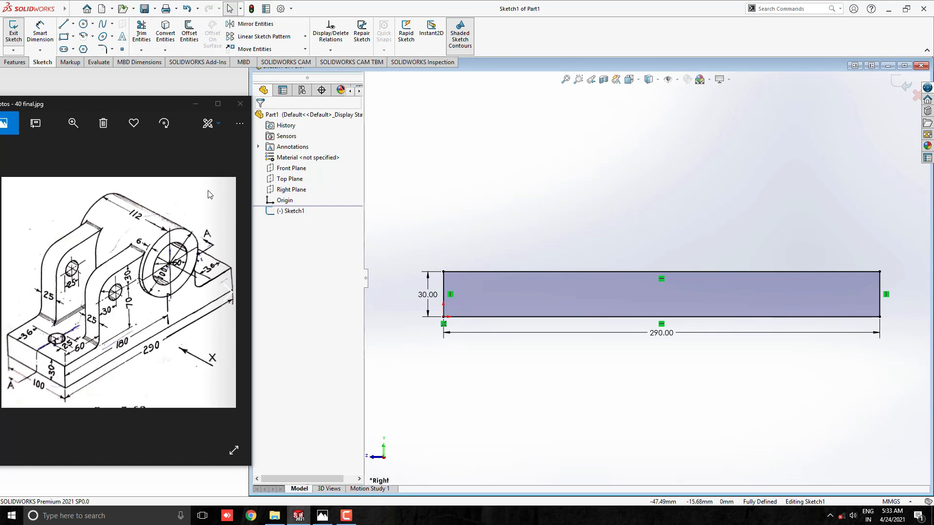
# - Draw two concentric circles above the plate with diameters 100 and 60
pyautogui.click(82, 24)
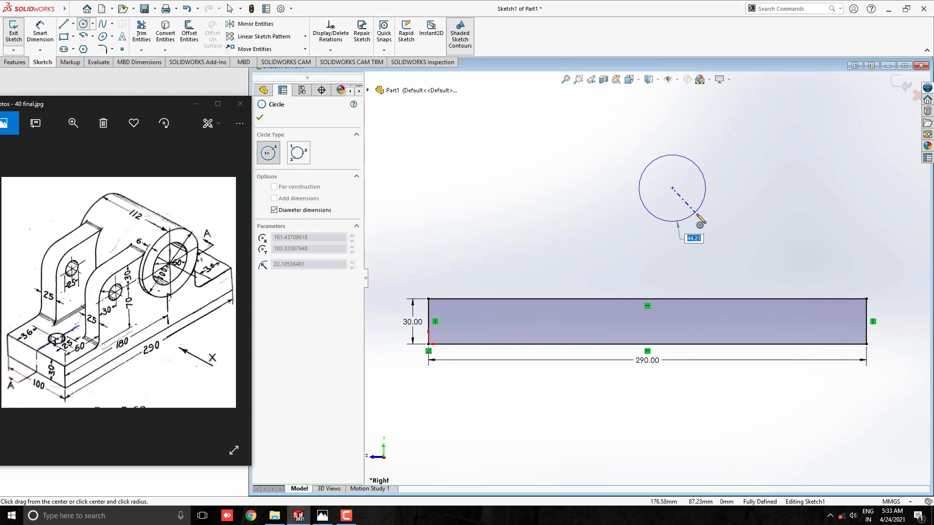
pyautogui.click(673, 188)
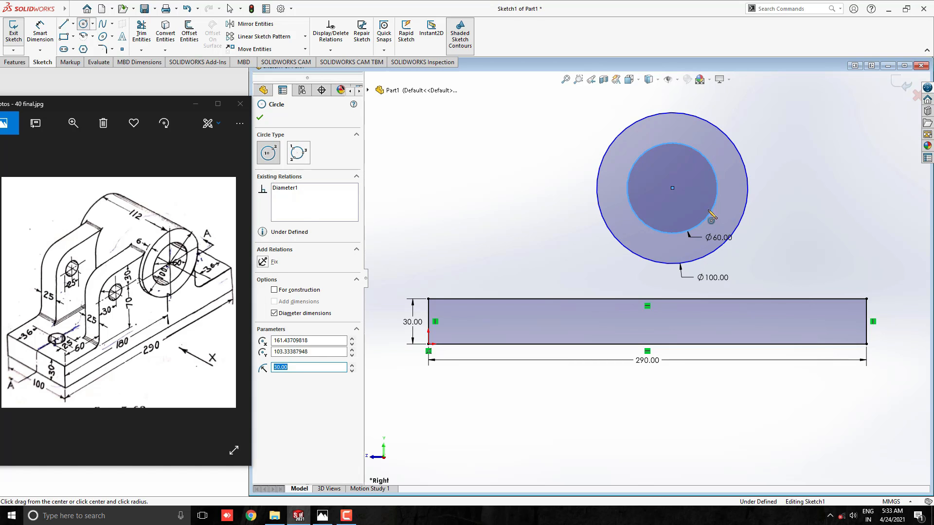
pyautogui.click(260, 116)
pyautogui.write('70')
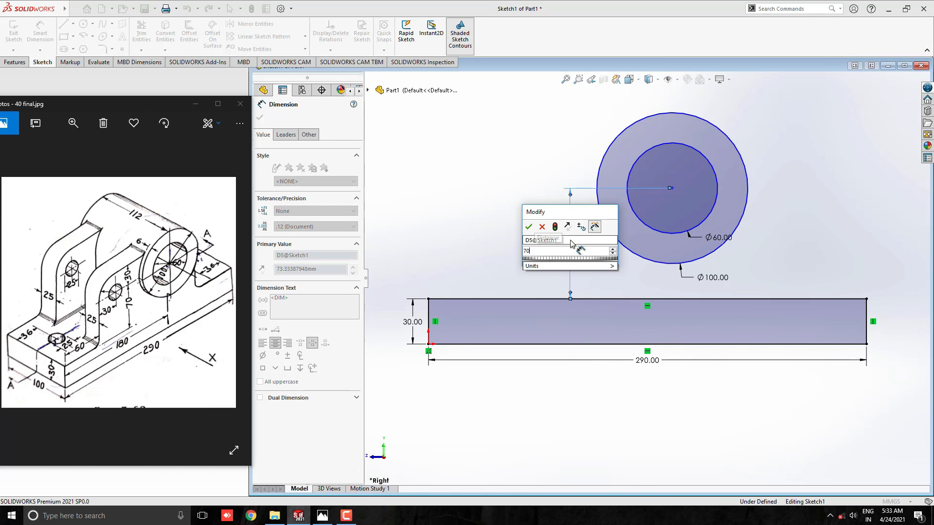
# - Locate the circle centre 70 above the plate and 180 from its left end
pyautogui.click(528, 226)
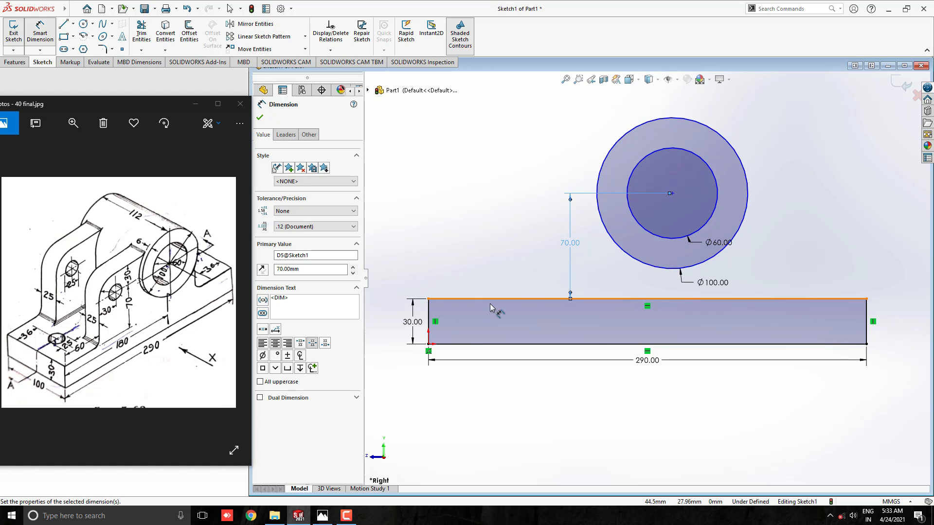
pyautogui.click(660, 298)
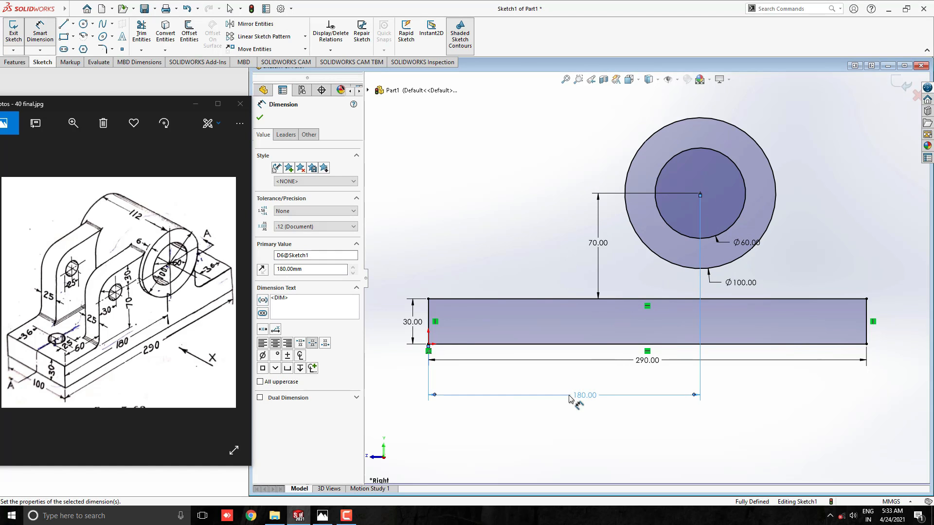
pyautogui.click(259, 116)
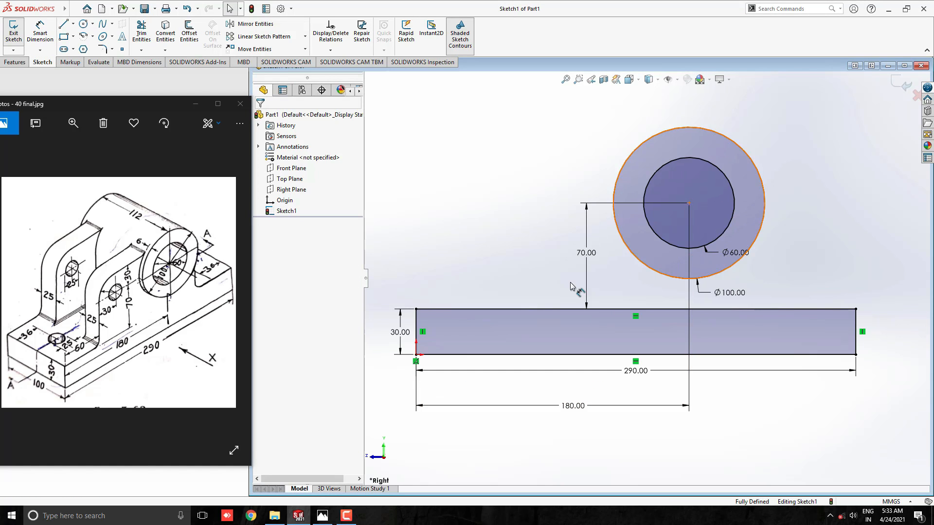
# - Draw the rib edge down to the plate and dimension it 60 from the left end
pyautogui.click(62, 24)
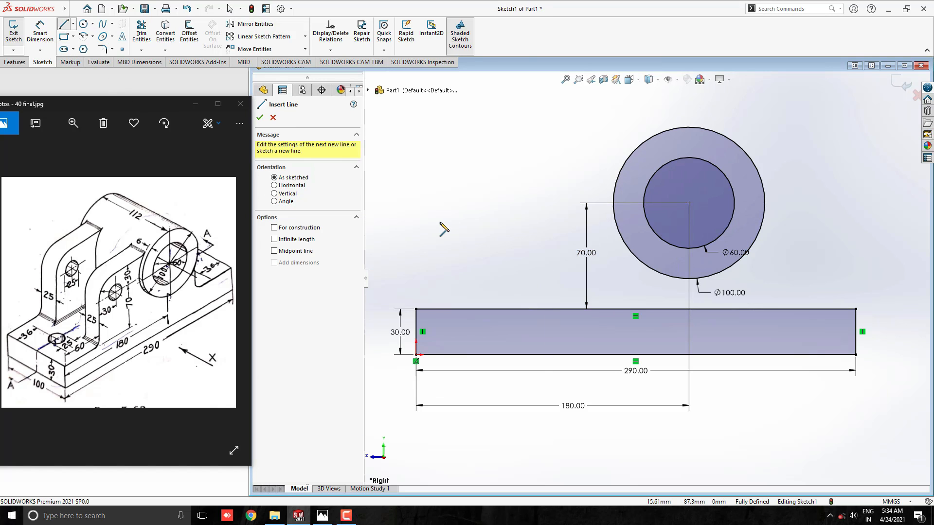
pyautogui.moveTo(314, 313)
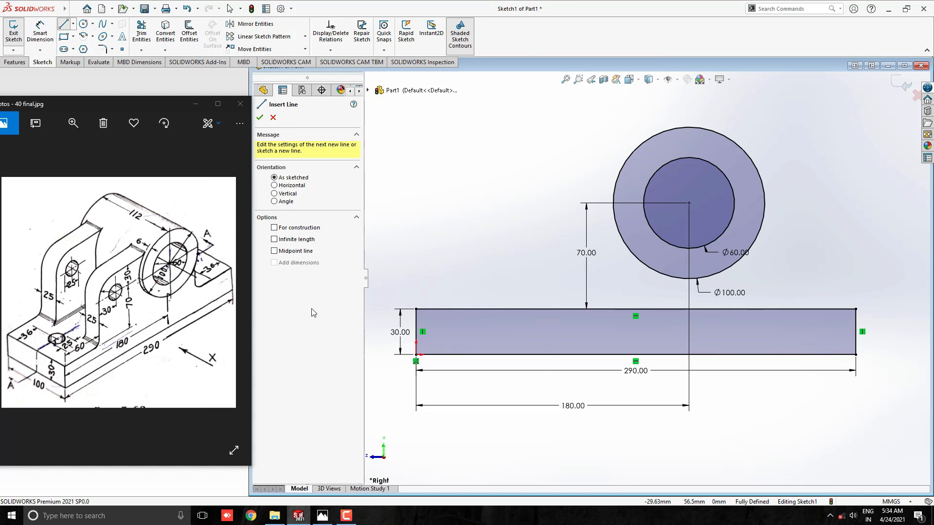
pyautogui.moveTo(638, 216)
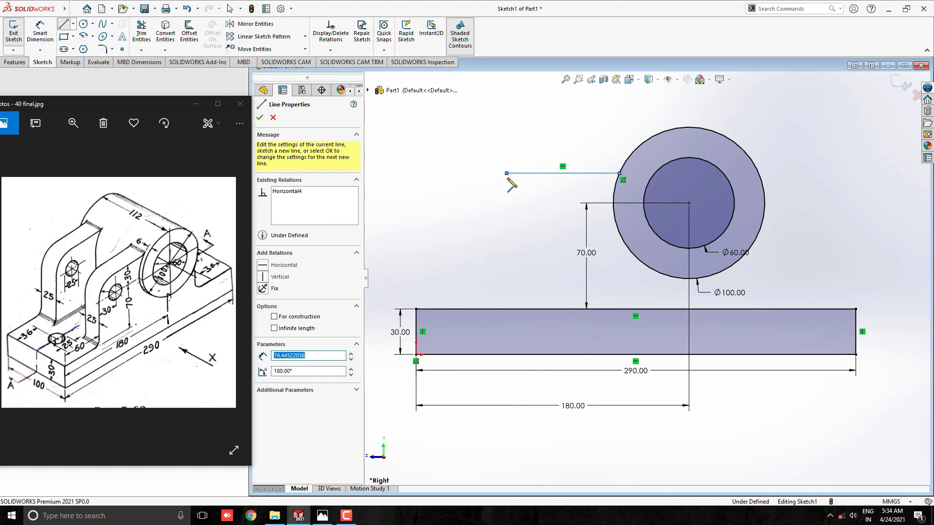
pyautogui.click(260, 117)
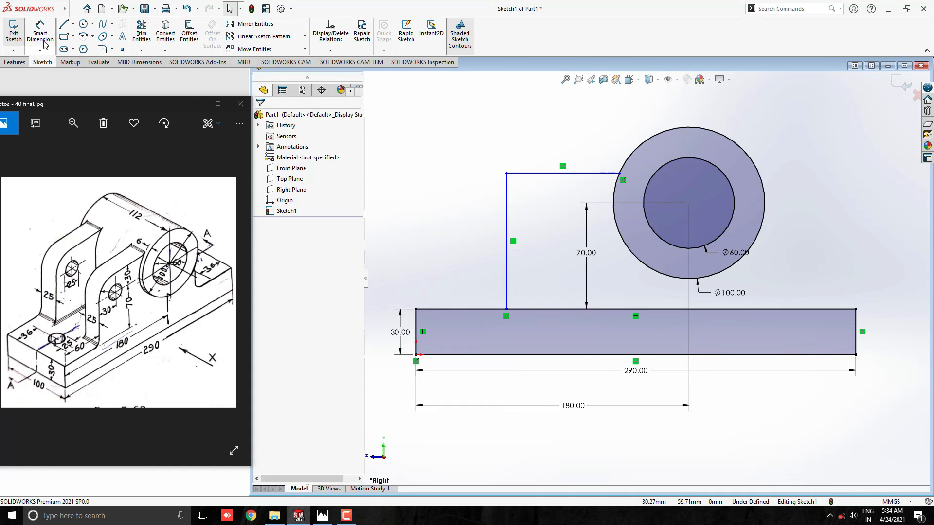
pyautogui.moveTo(424, 327)
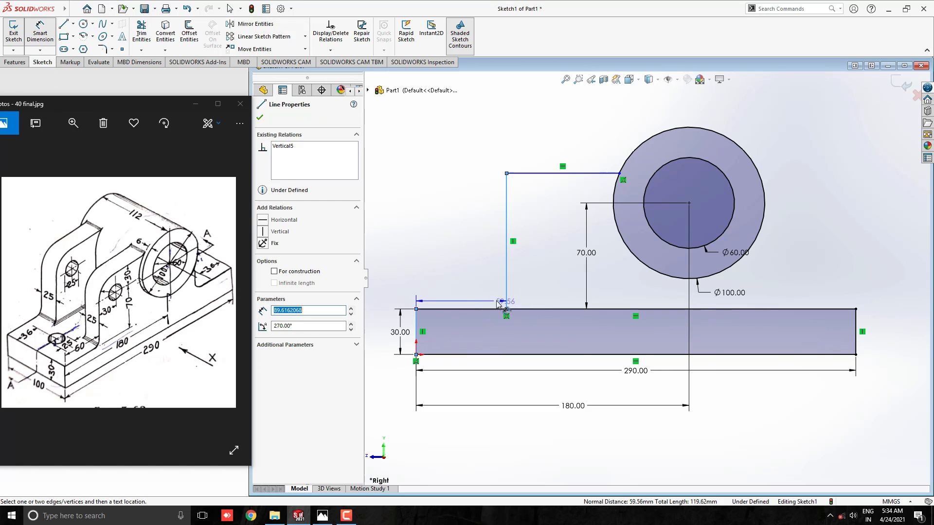
pyautogui.click(505, 304)
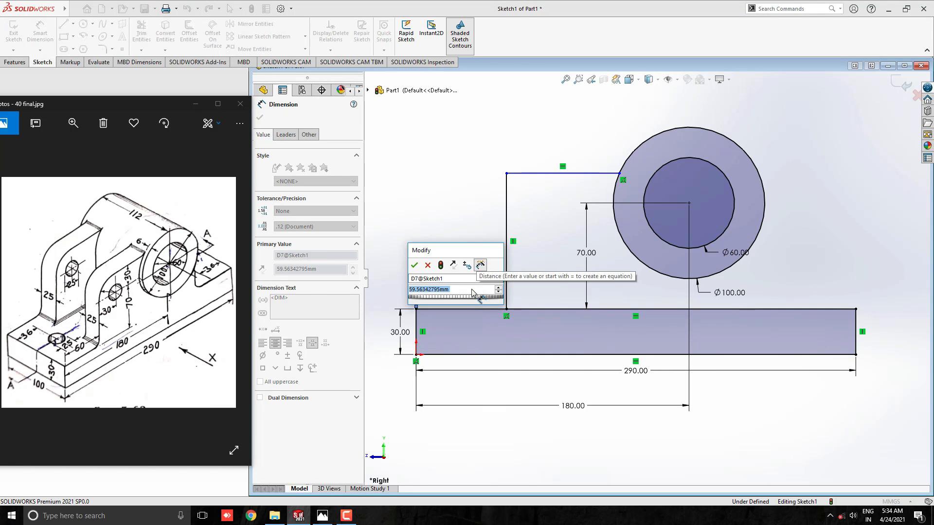
pyautogui.write('60')
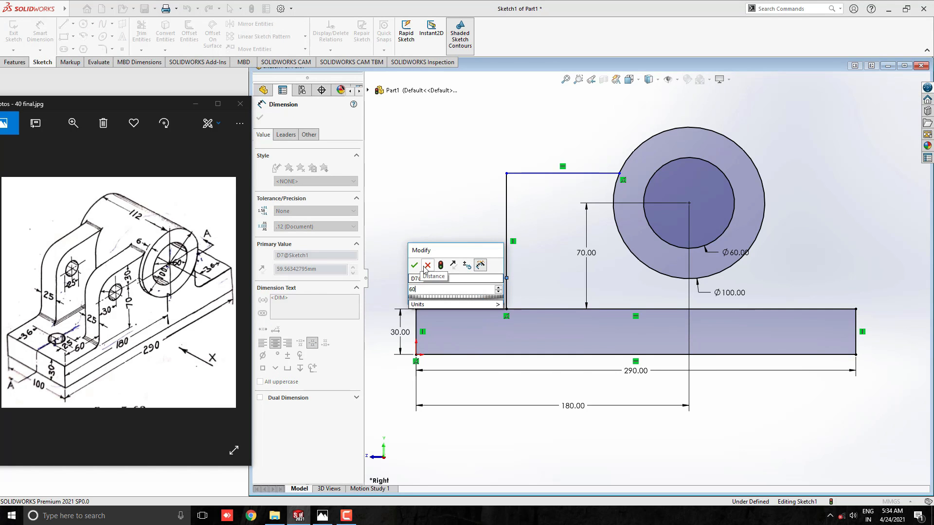
pyautogui.click(415, 266)
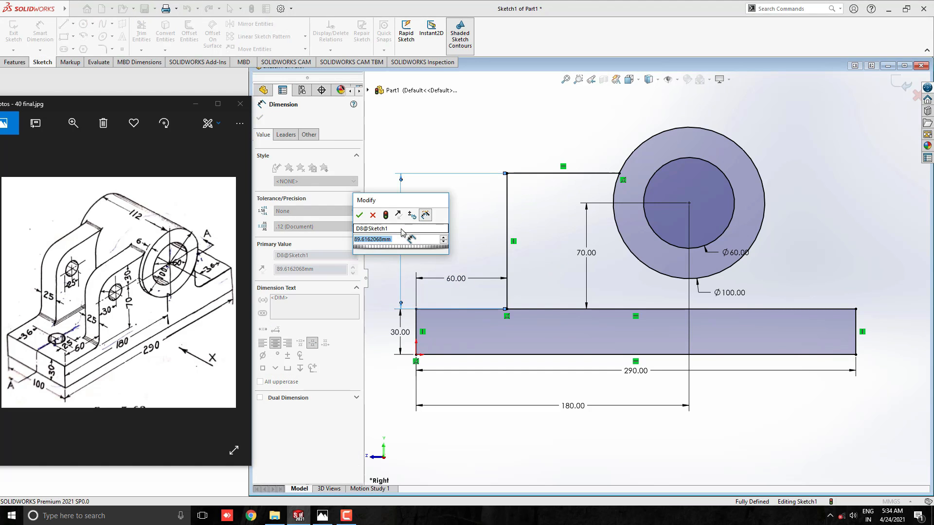
# - Set the upright's top edge 100 mm (70+30) above the base bottom
pyautogui.write('70+30')
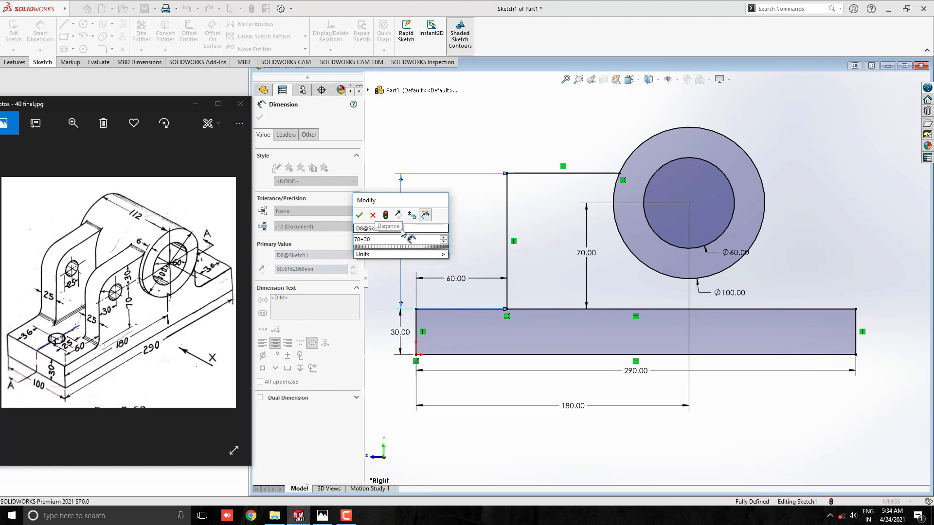
pyautogui.click(359, 215)
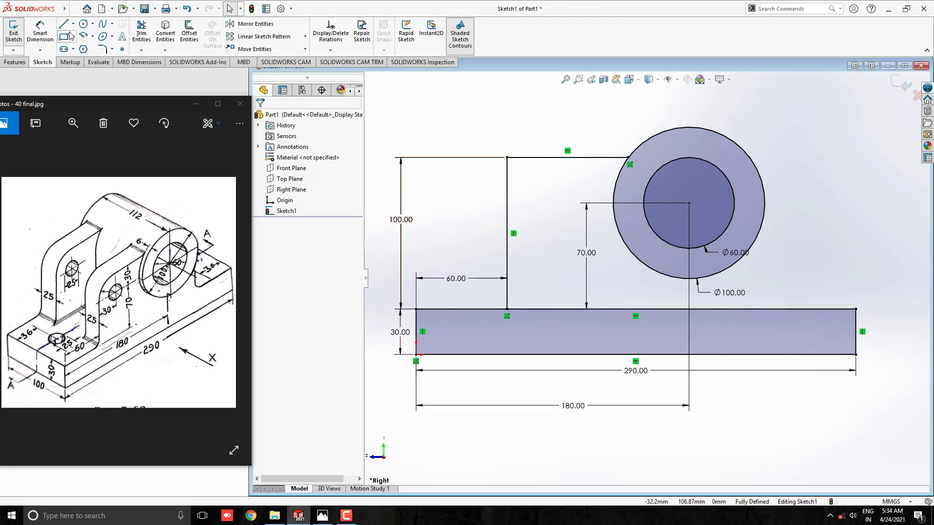
# - Draw the upright's right edge to the circle and round its top-left corner R30
pyautogui.click(64, 22)
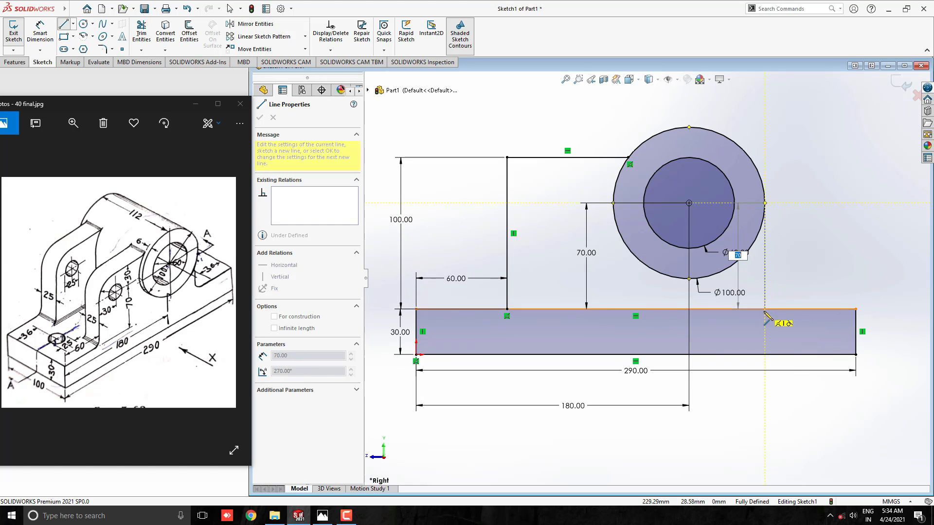
pyautogui.click(260, 118)
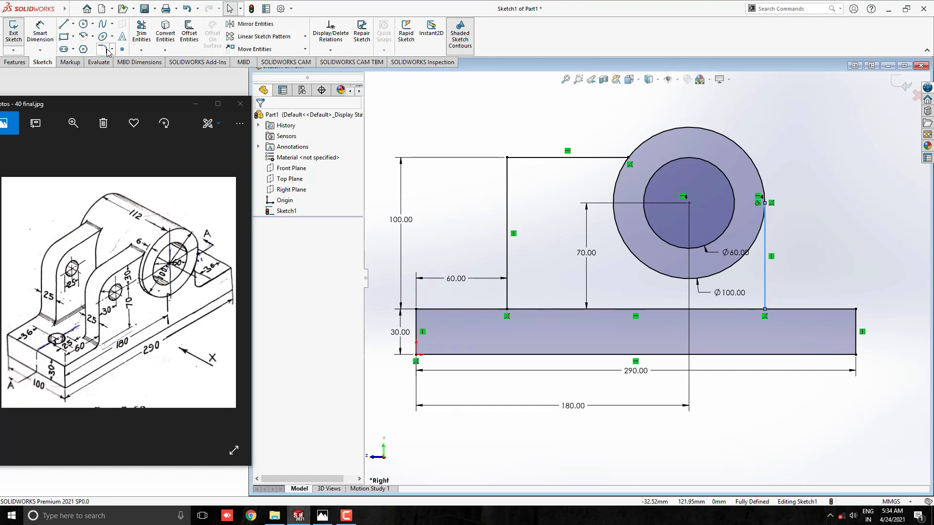
pyautogui.click(102, 49)
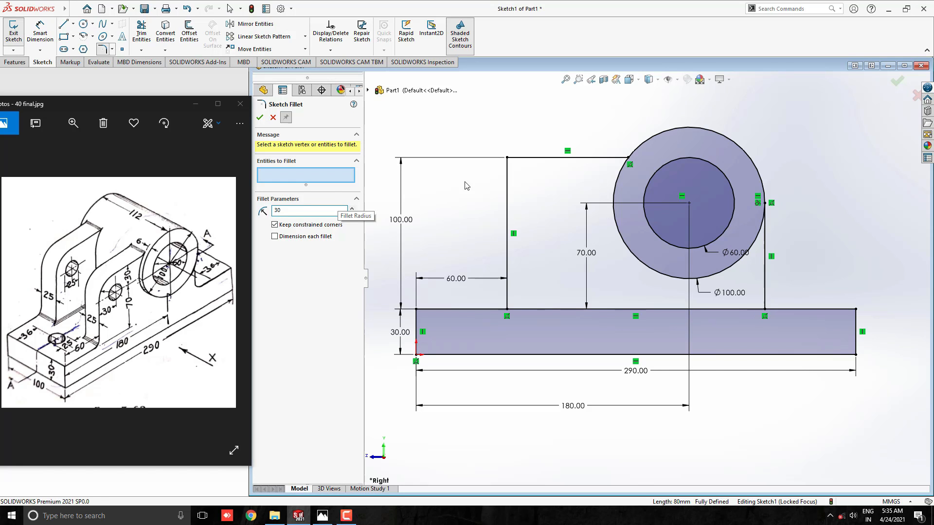
pyautogui.click(508, 160)
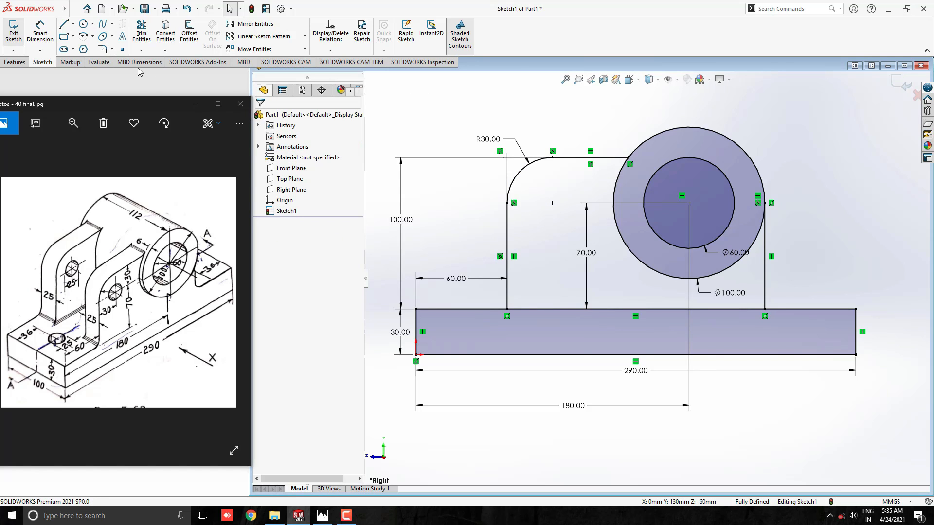
# - Add a Ø25 hole circle in the upright
pyautogui.click(82, 23)
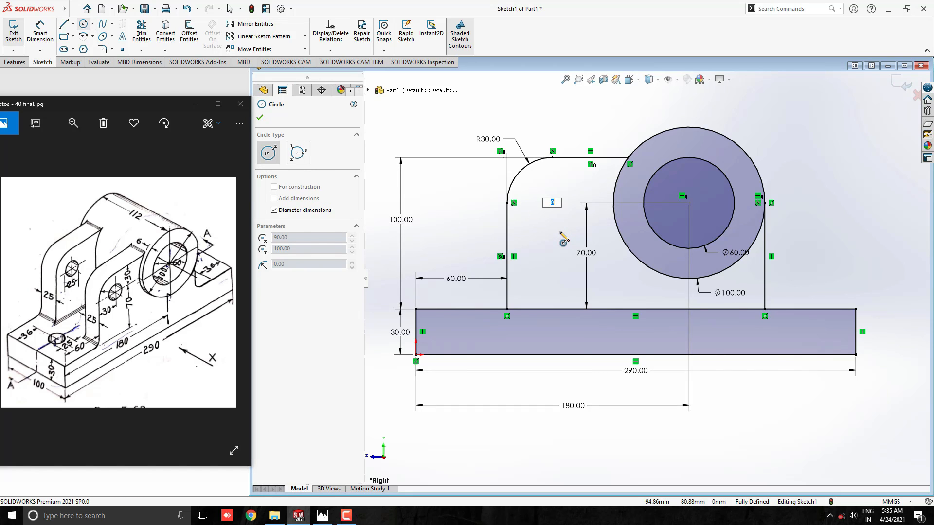
pyautogui.click(552, 202)
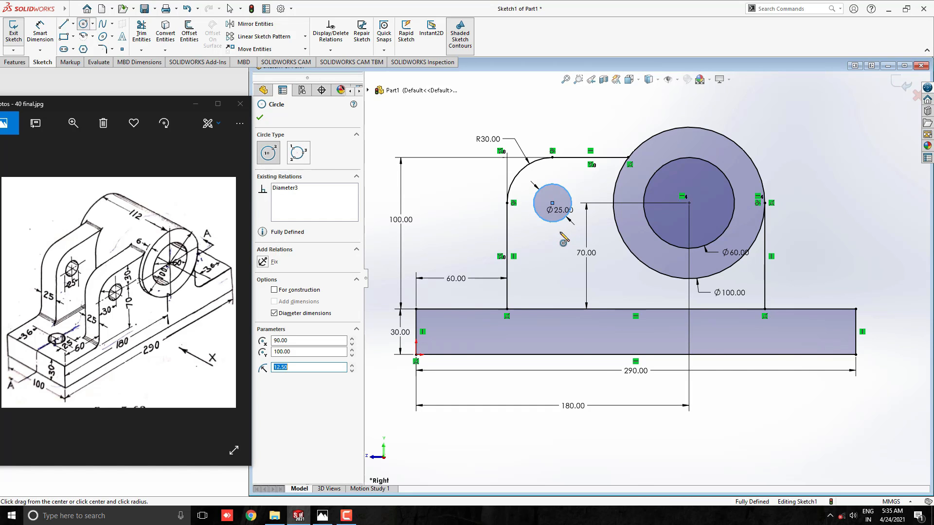
pyautogui.click(259, 105)
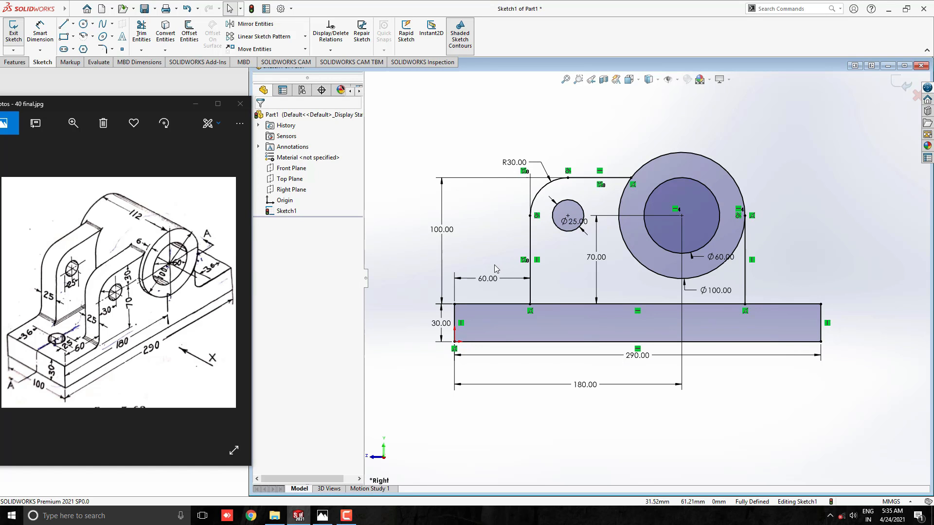
# - Extrude the base rectangle region 100 mm Mid Plane into the solid base plate
pyautogui.click(15, 62)
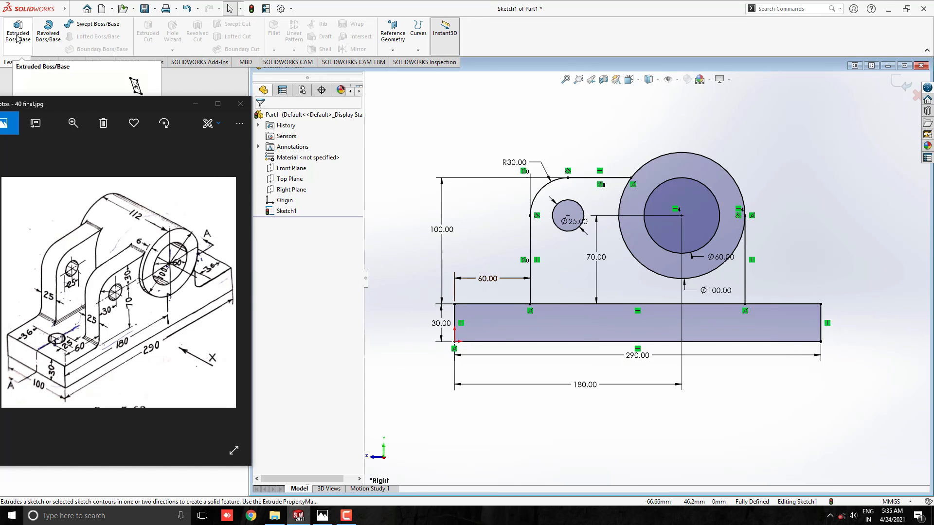
pyautogui.click(17, 33)
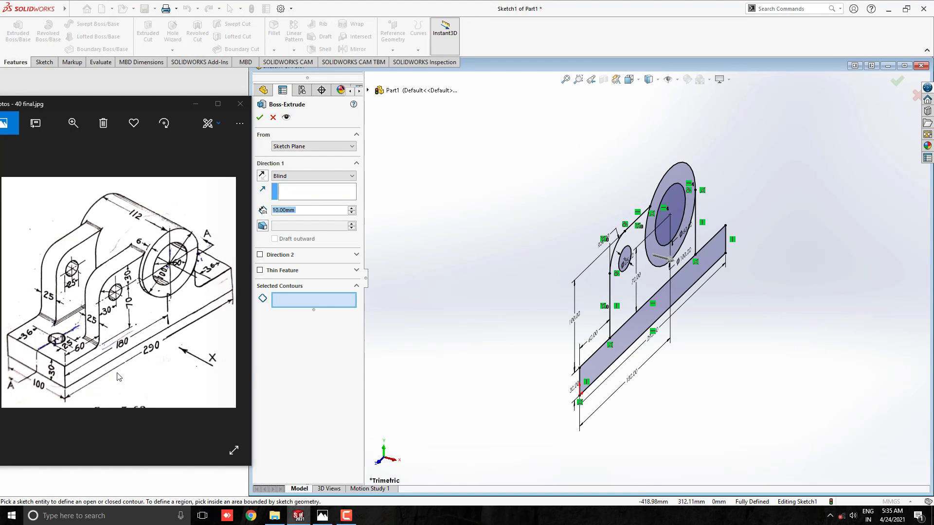
pyautogui.moveTo(45, 373)
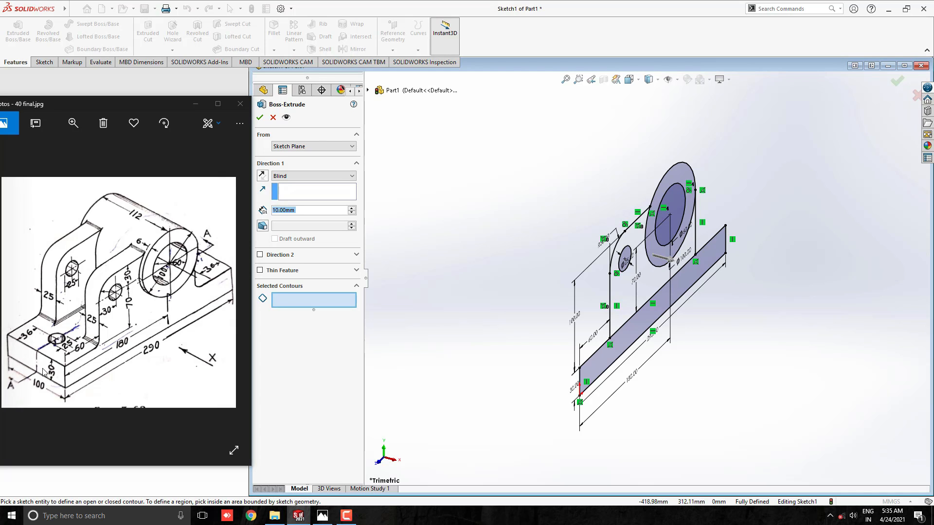
pyautogui.click(652, 303)
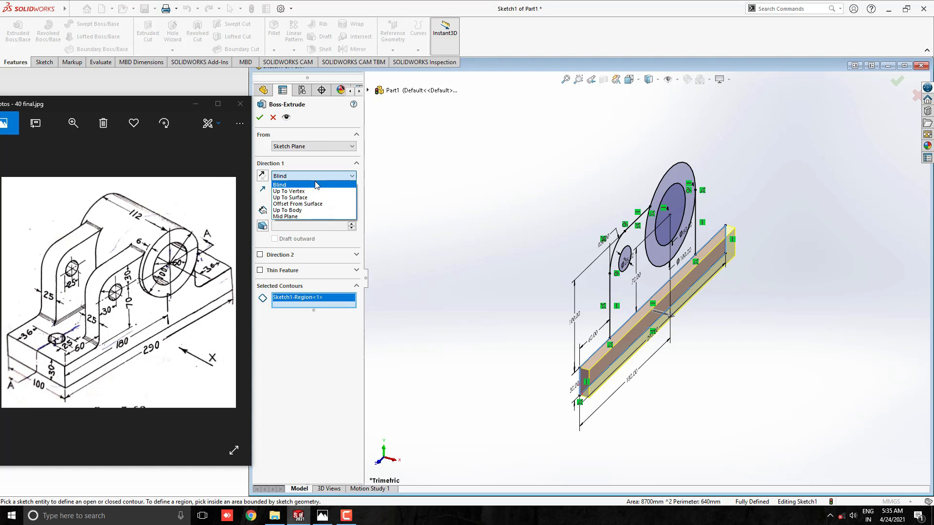
pyautogui.click(286, 216)
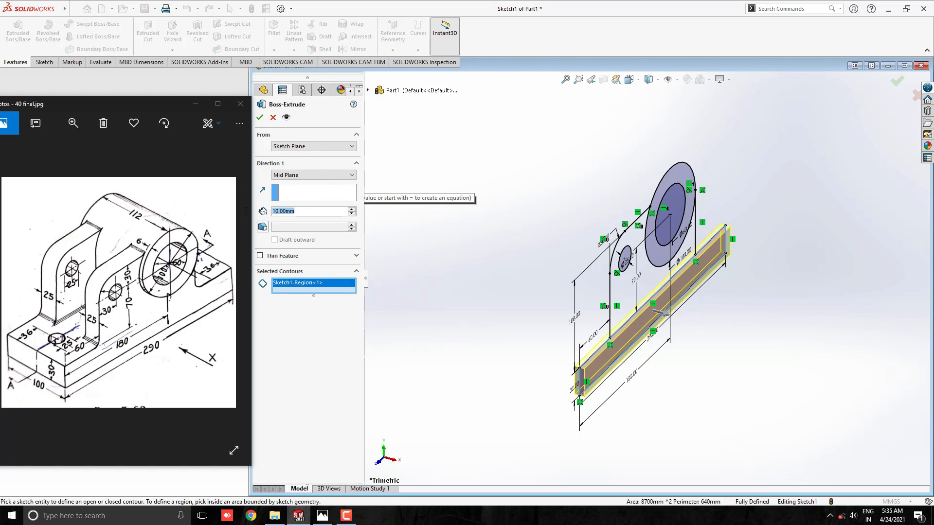
pyautogui.moveTo(314, 192)
pyautogui.write('100')
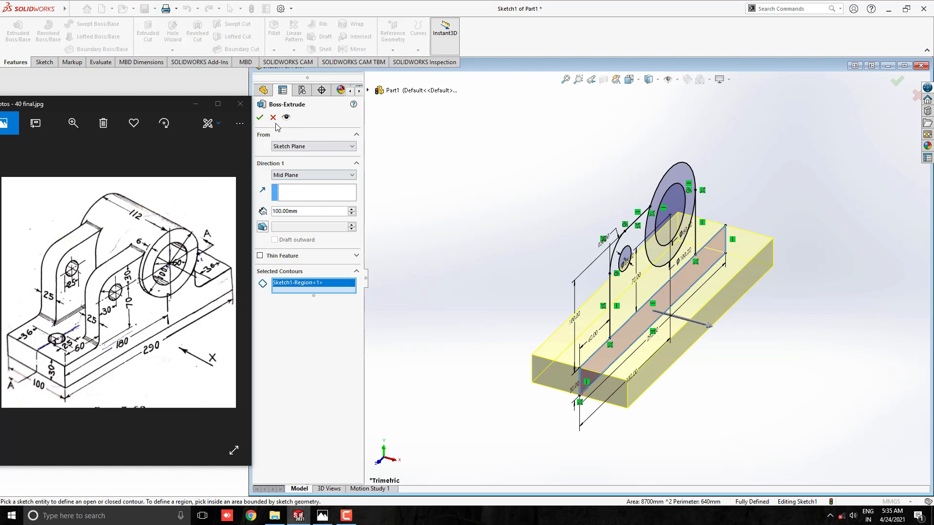
pyautogui.click(260, 118)
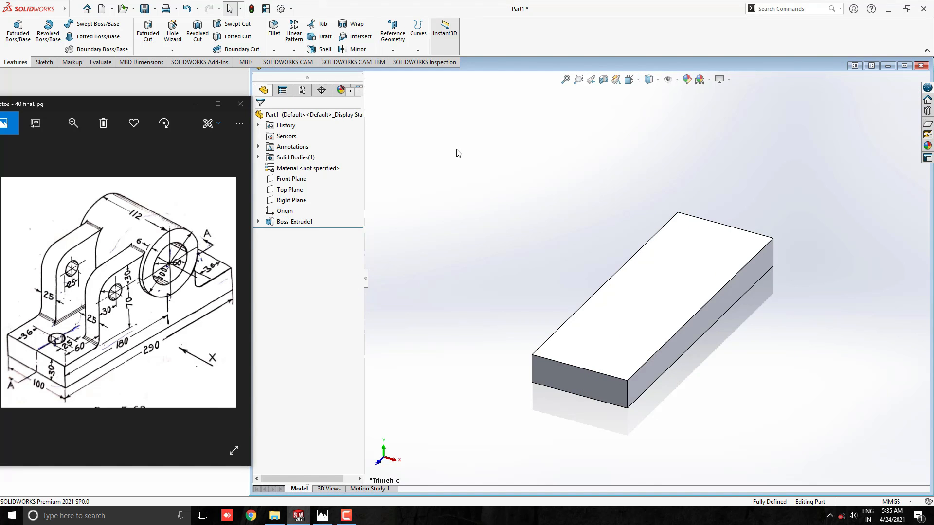
pyautogui.moveTo(261, 222)
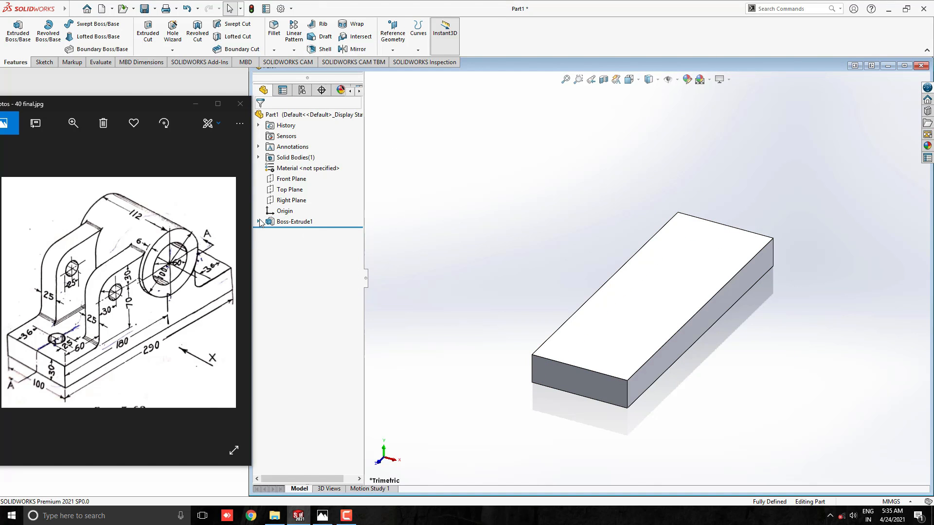
# - Extrude the Ø100/Ø60 ring region from Sketch1 112 mm Mid Plane as a hollow cylinder
pyautogui.click(266, 222)
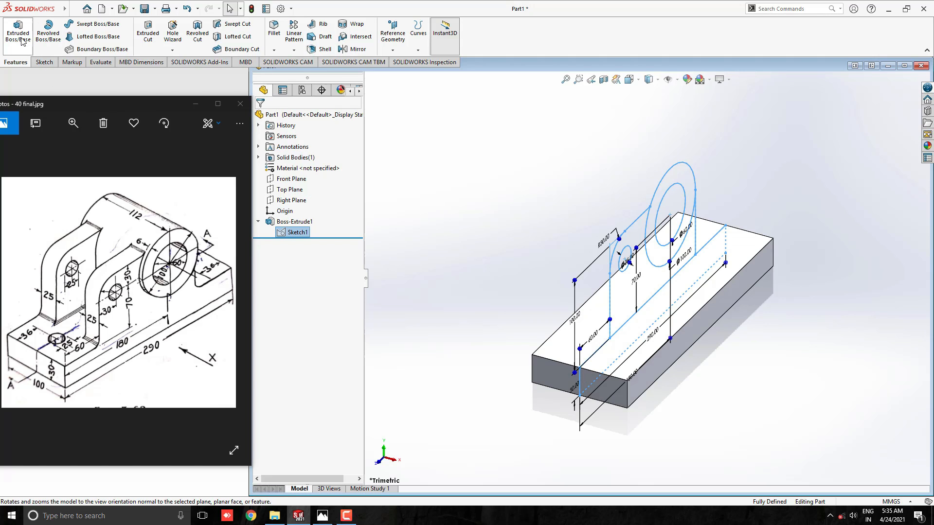
pyautogui.click(18, 33)
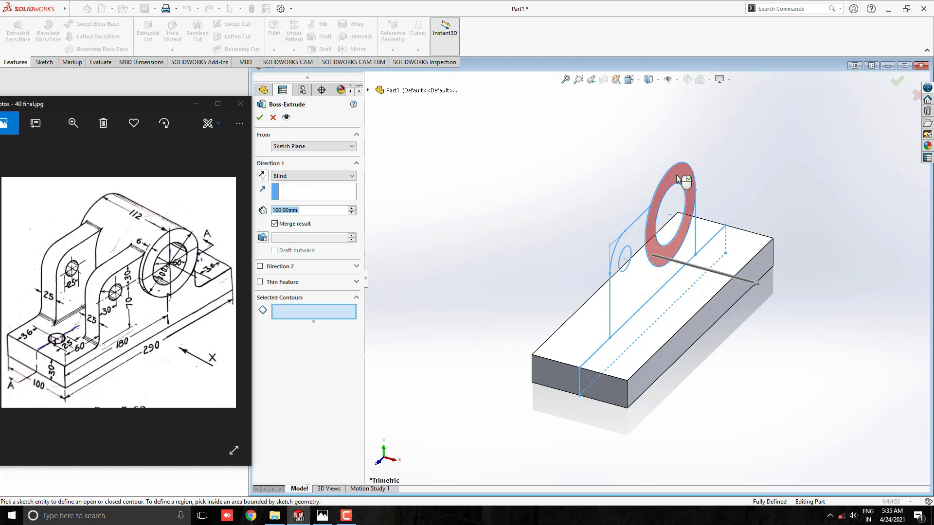
pyautogui.click(664, 214)
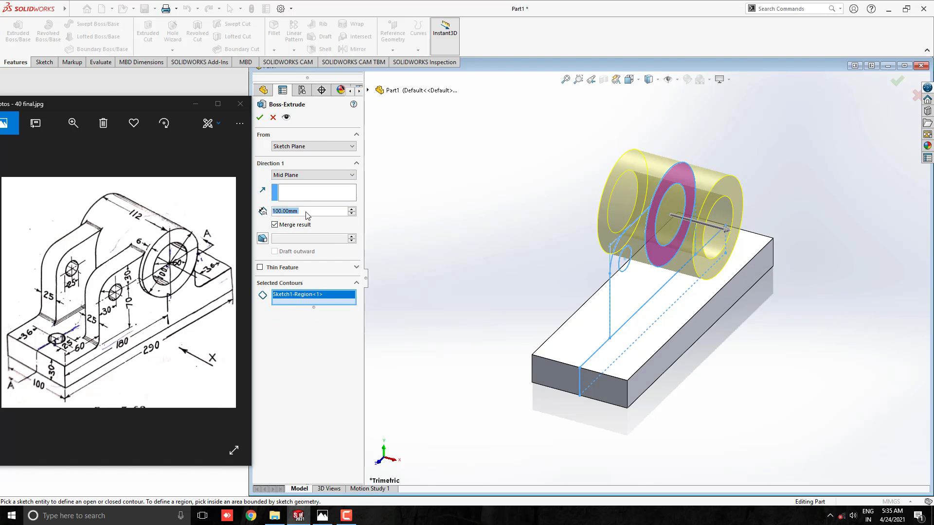
pyautogui.moveTo(314, 211)
pyautogui.write('112')
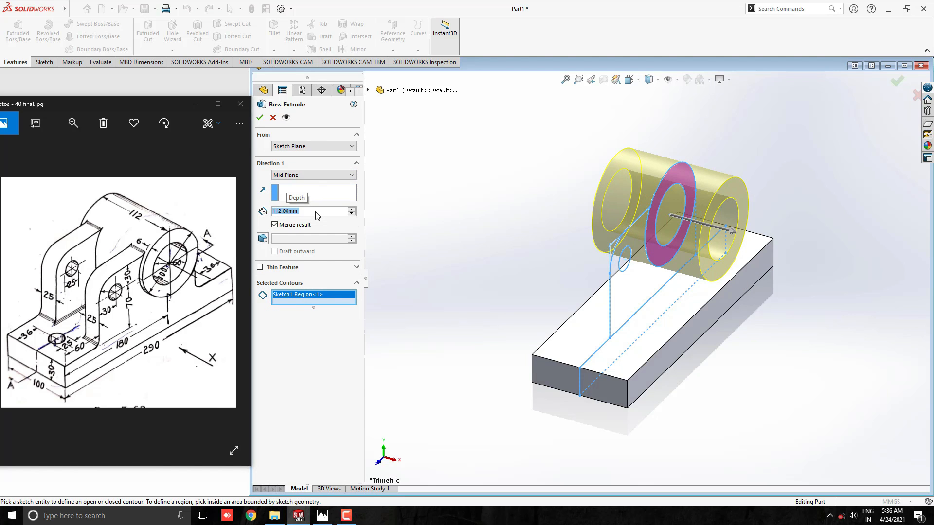
pyautogui.click(259, 118)
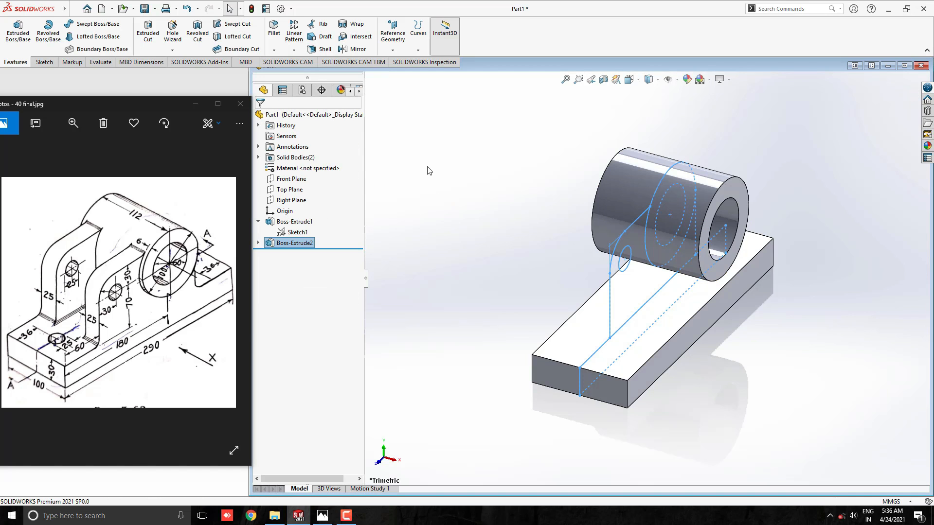
# - Hide the shared profile sketch lines
pyautogui.click(428, 171)
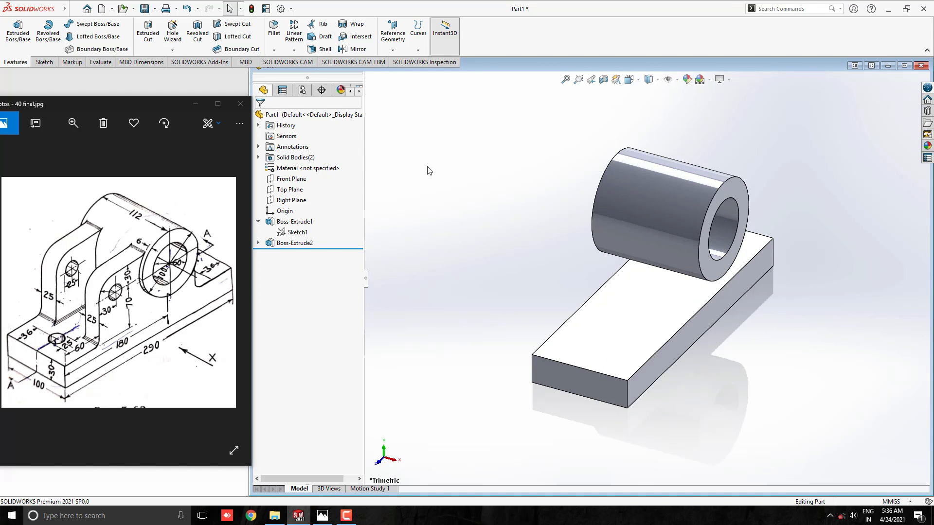
pyautogui.click(295, 244)
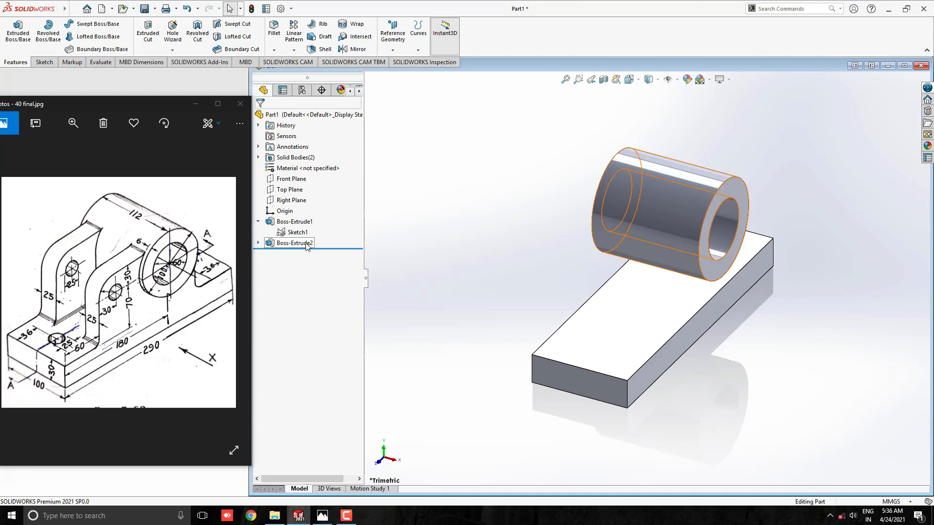
# - Extrude the holed support plate from Sketch1, starting 50 mm offset from the sketch plane
pyautogui.click(297, 232)
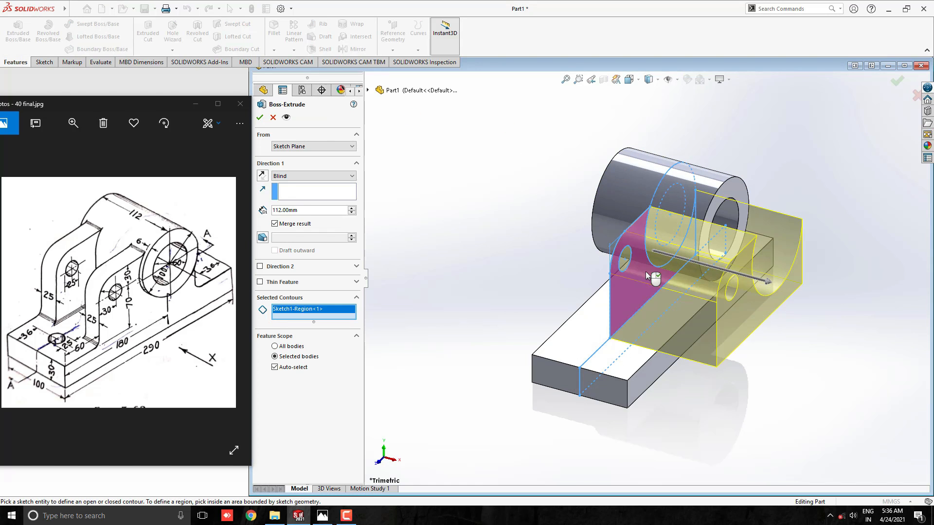
pyautogui.moveTo(423, 300)
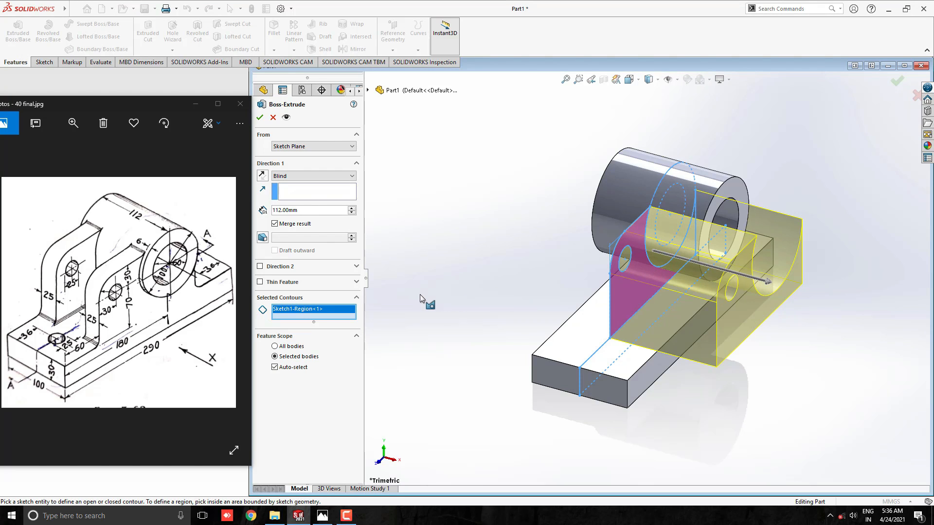
pyautogui.moveTo(113, 334)
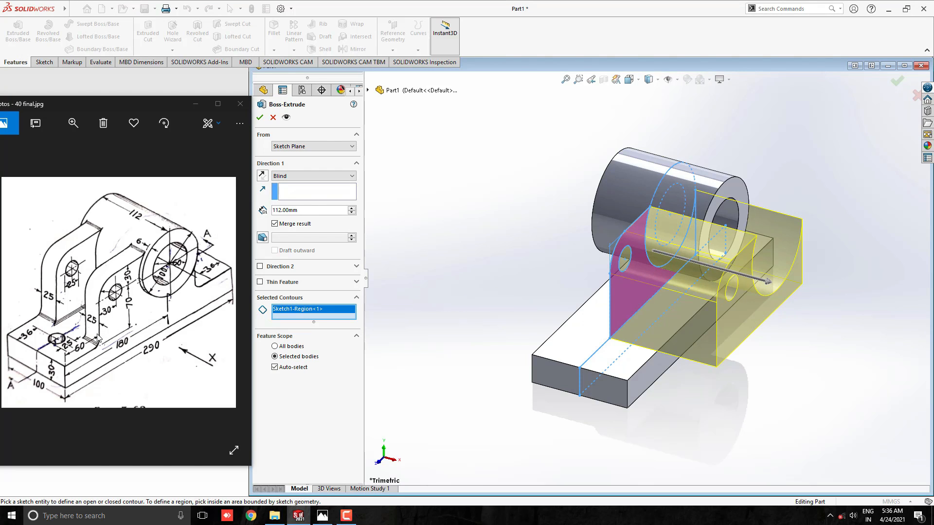
pyautogui.moveTo(607, 350)
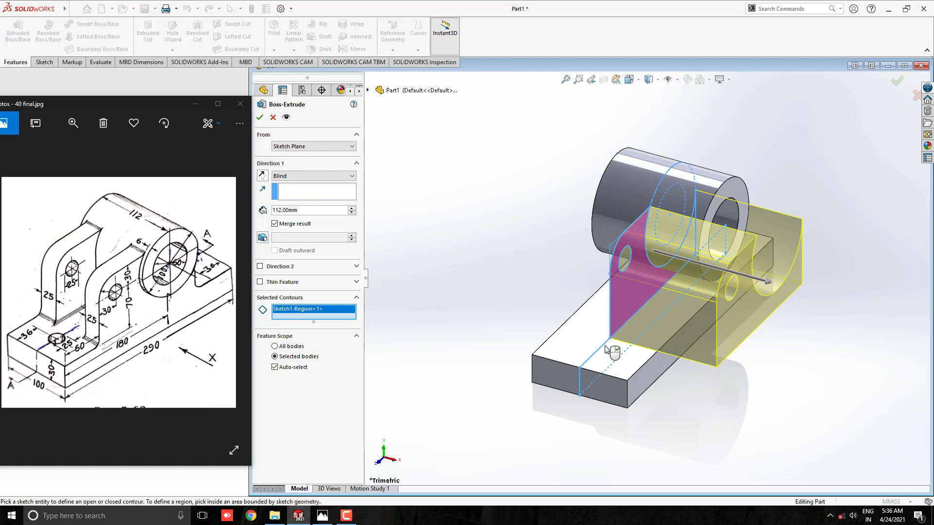
pyautogui.moveTo(402, 322)
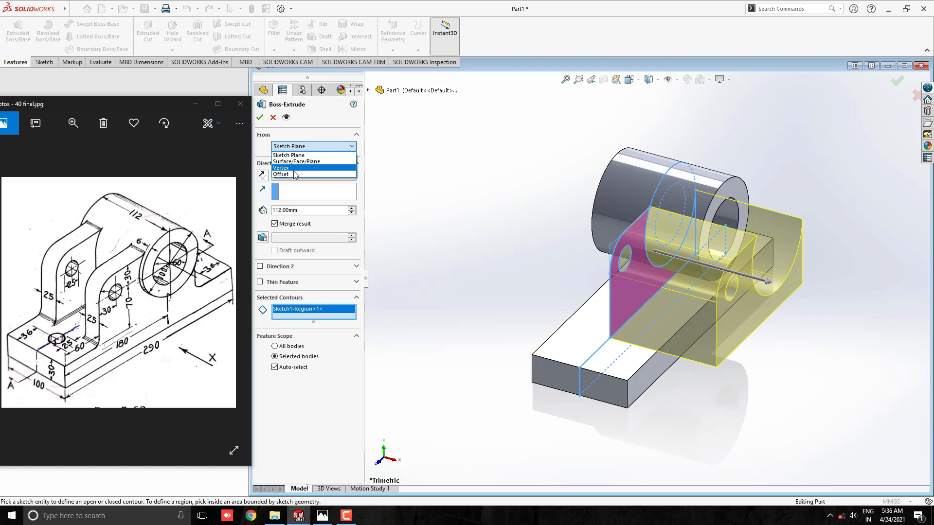
pyautogui.click(280, 174)
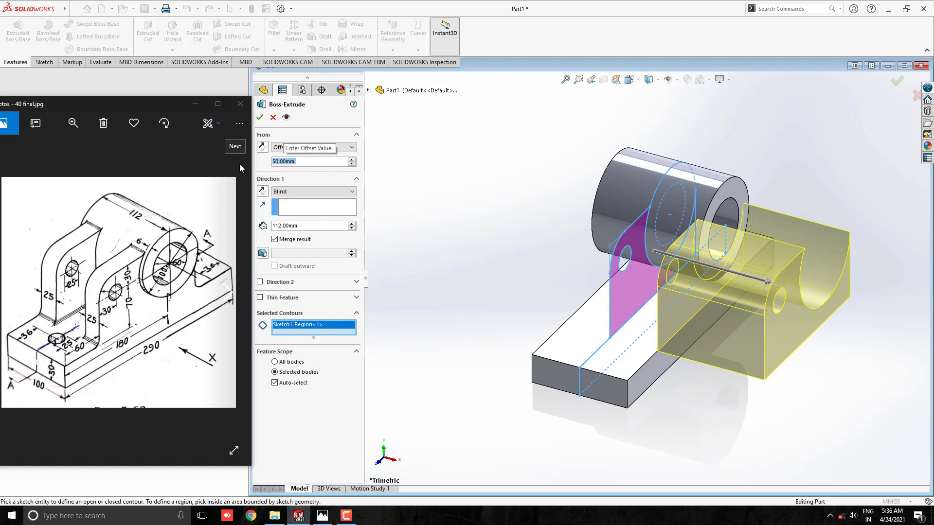
pyautogui.moveTo(658, 356)
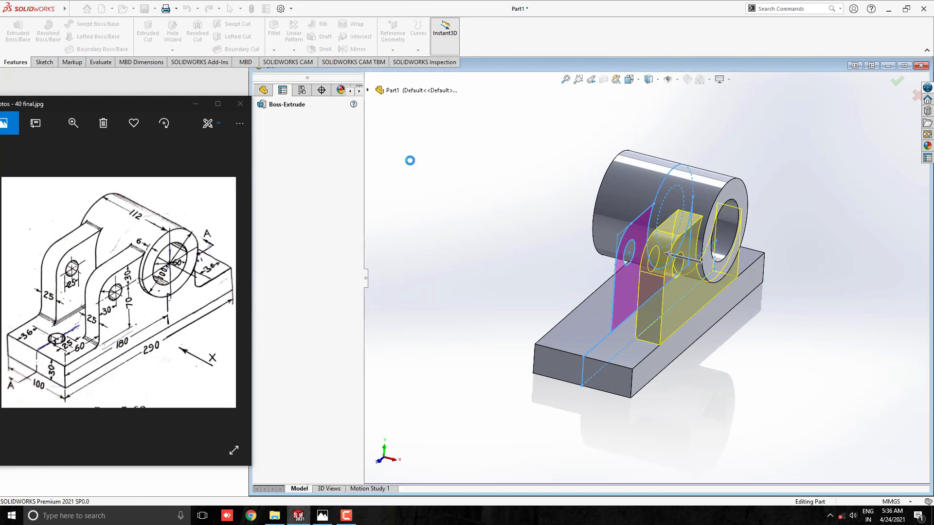
pyautogui.click(897, 81)
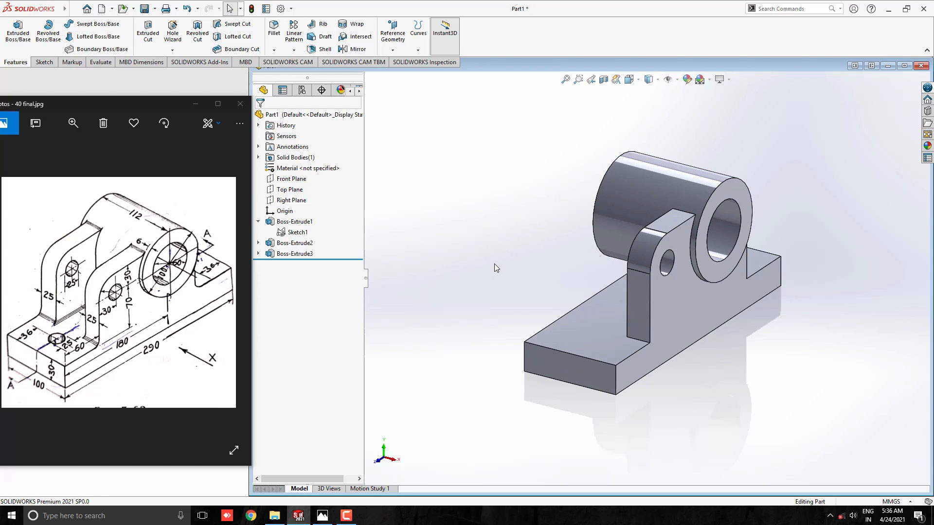
# - Mirror Boss-Extrude3 across the Right Plane for a matching second support plate
pyautogui.click(294, 254)
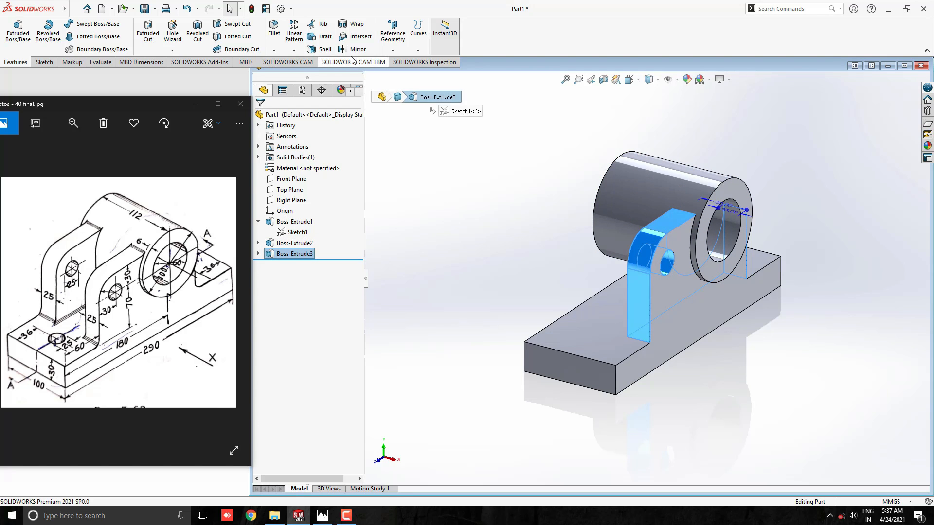
pyautogui.click(358, 49)
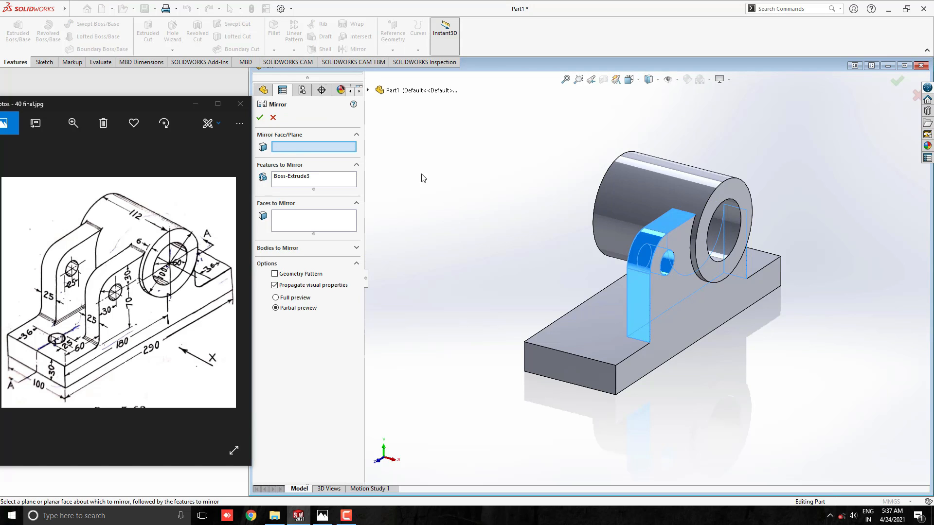
pyautogui.click(411, 166)
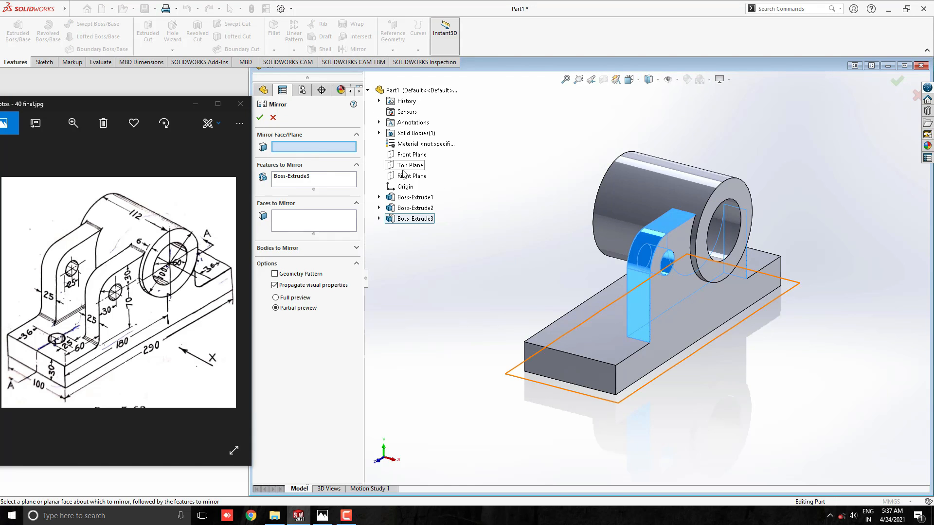
pyautogui.click(413, 176)
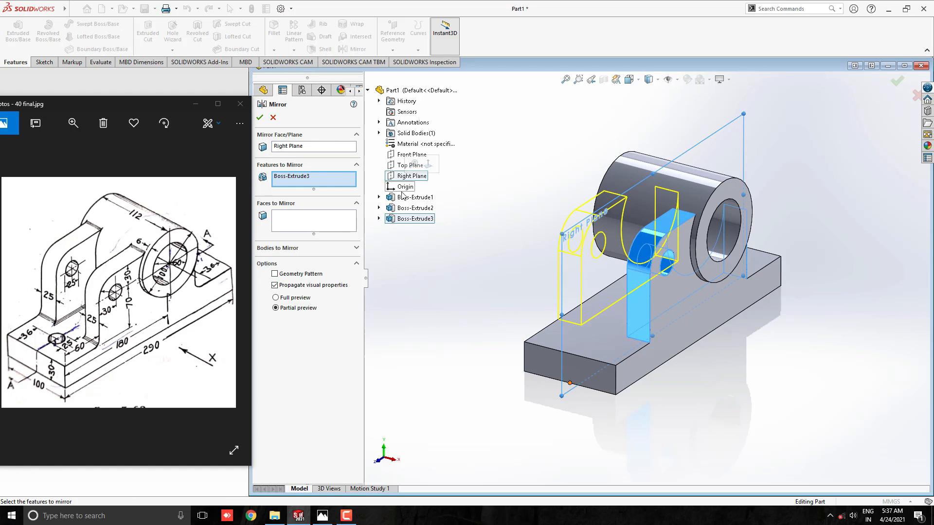
pyautogui.click(260, 118)
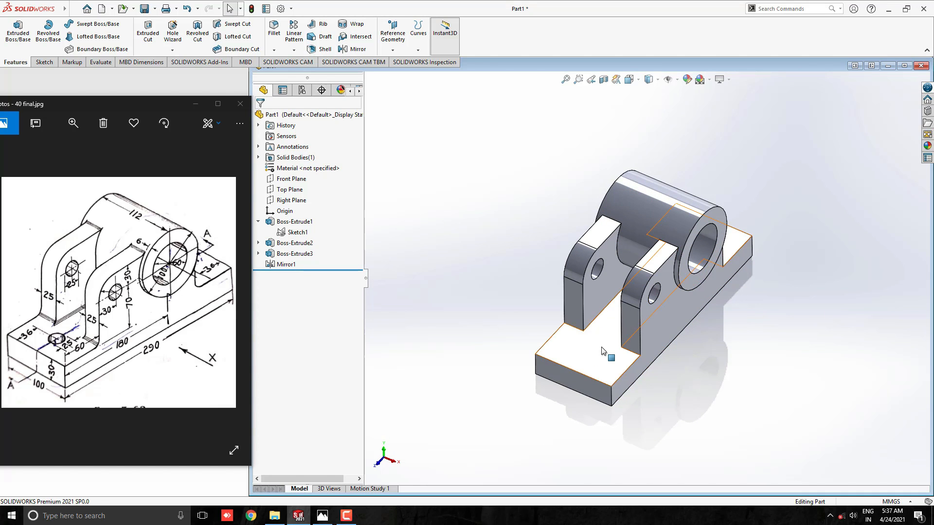
# - Sketch the first Ø25 hole circle on the base plate's top face
pyautogui.click(294, 222)
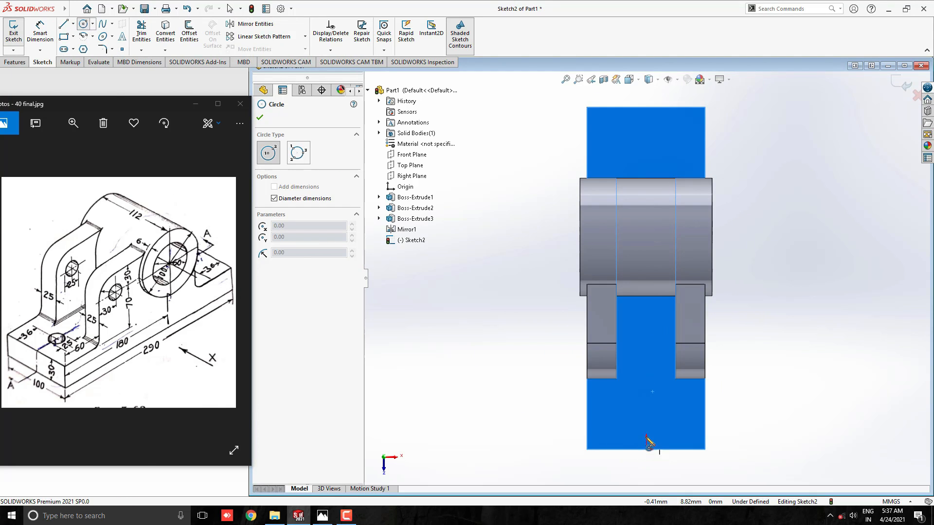
pyautogui.click(645, 414)
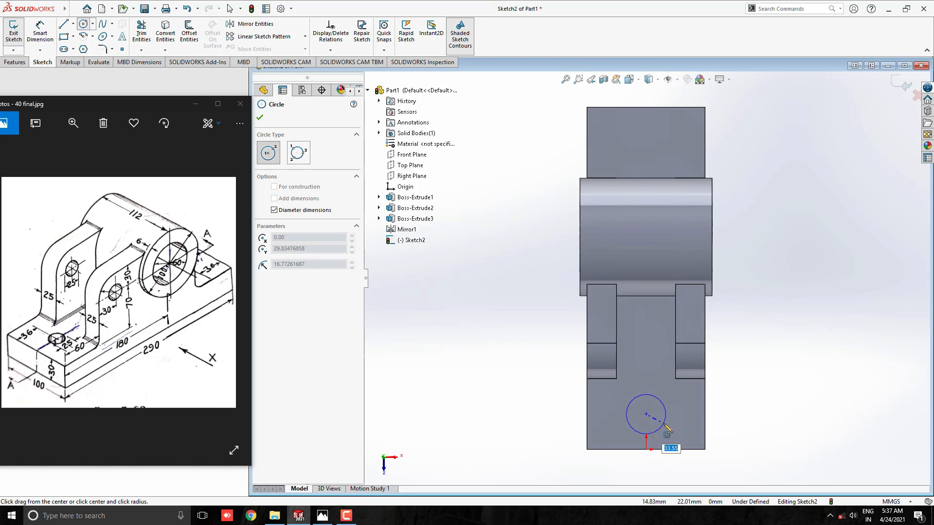
pyautogui.click(645, 414)
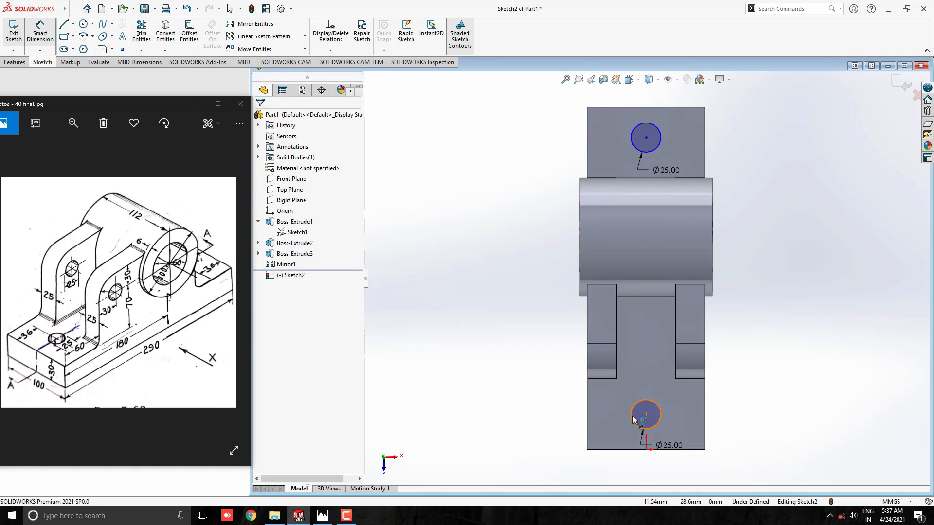
# - Dimension both hole circles 36 mm from their respective plate ends
pyautogui.click(646, 415)
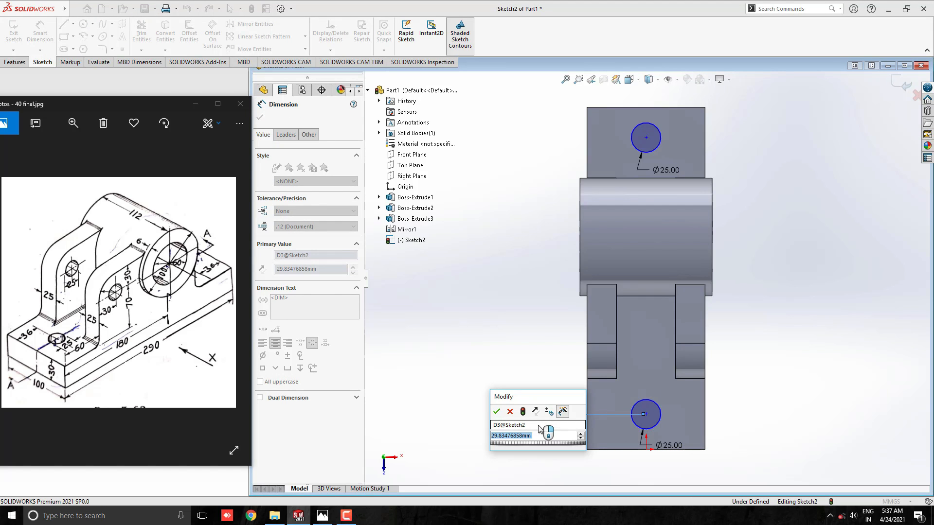
pyautogui.click(496, 412)
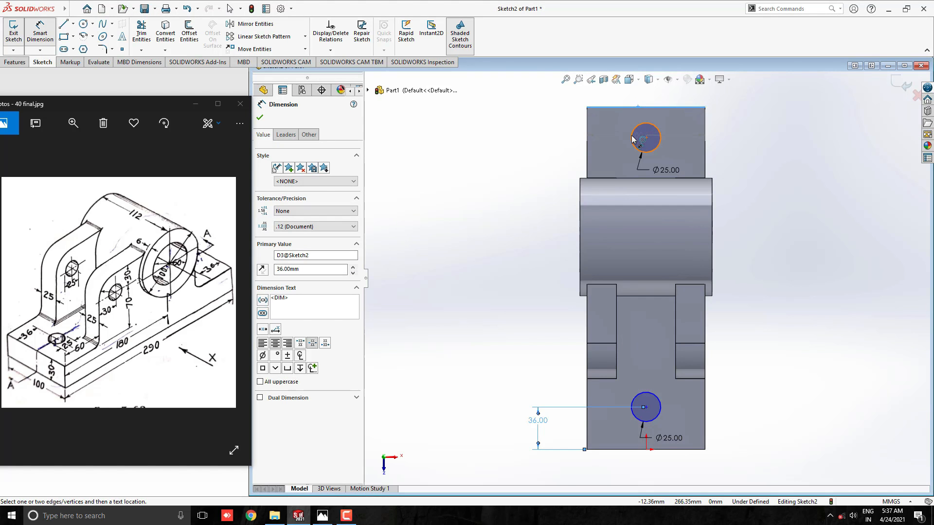
pyautogui.click(644, 138)
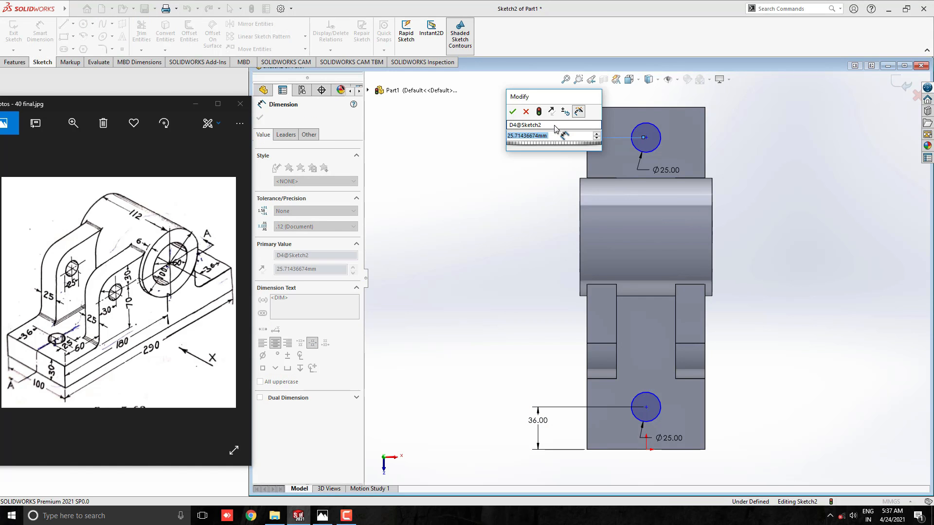
pyautogui.click(513, 111)
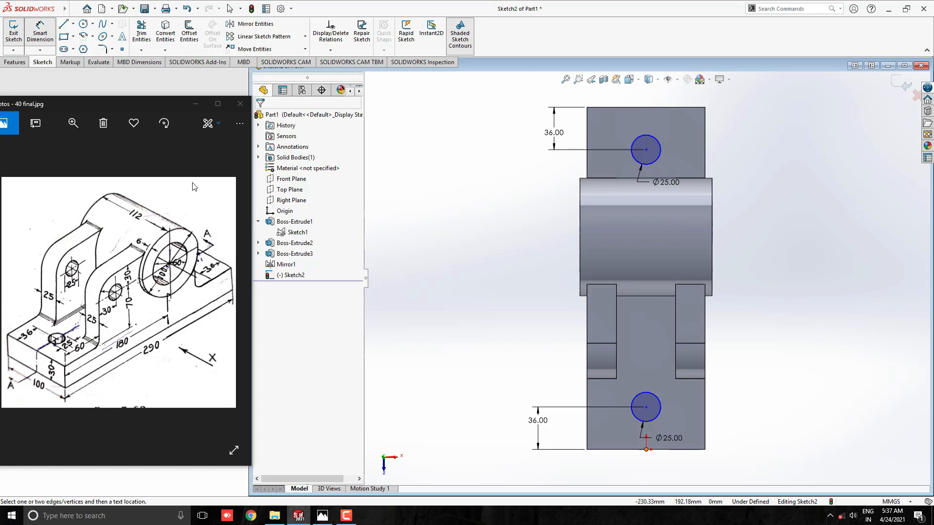
# - Extruded Cut the two circles Through All to drill the base plate holes
pyautogui.click(15, 62)
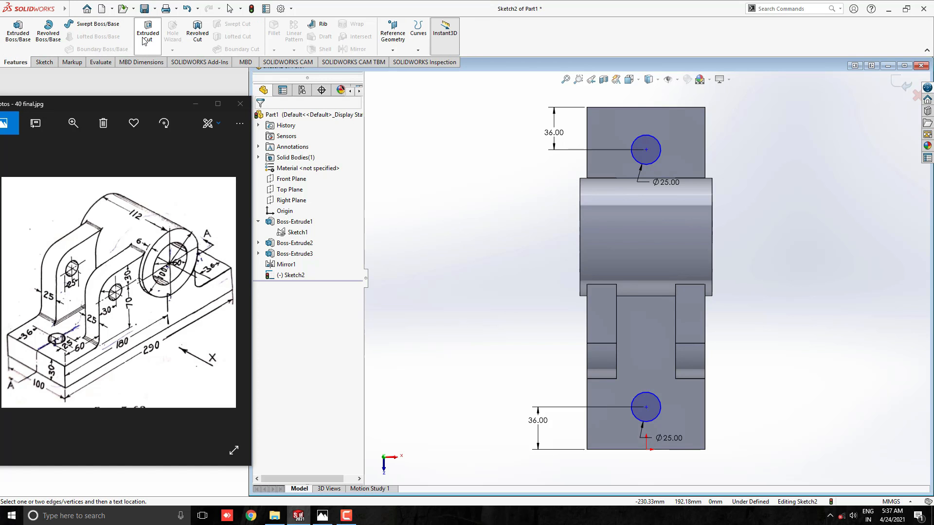
pyautogui.click(147, 31)
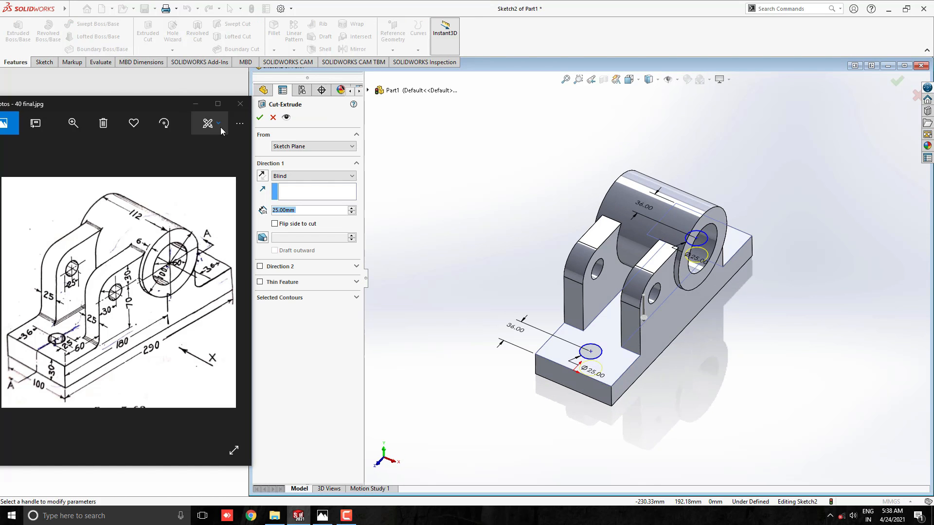
pyautogui.click(315, 177)
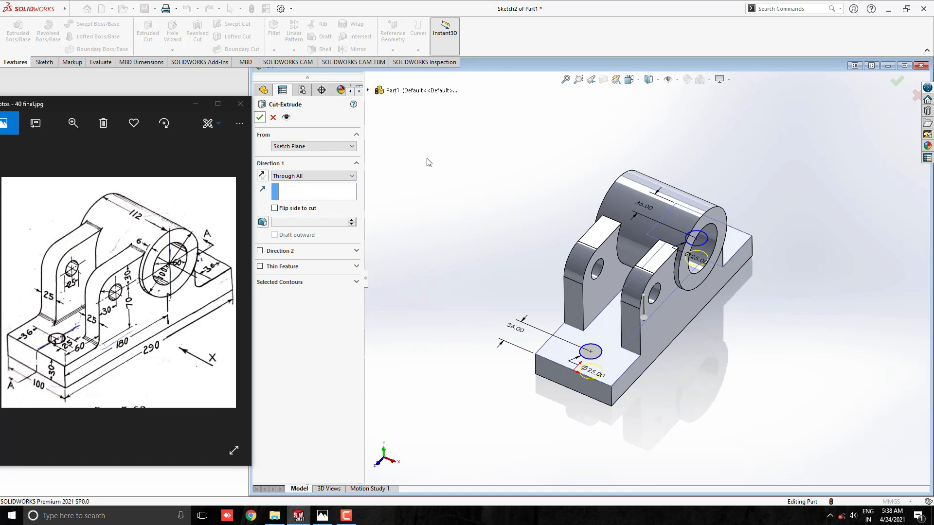
pyautogui.click(260, 117)
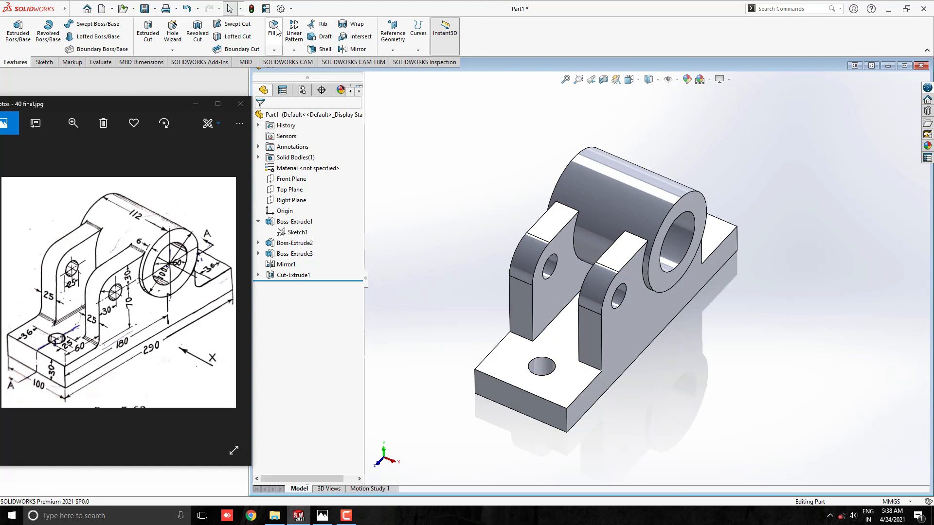
# - Apply Fillet1 with a 3 mm radius to the plate, cylinder and base junction edges
pyautogui.click(273, 30)
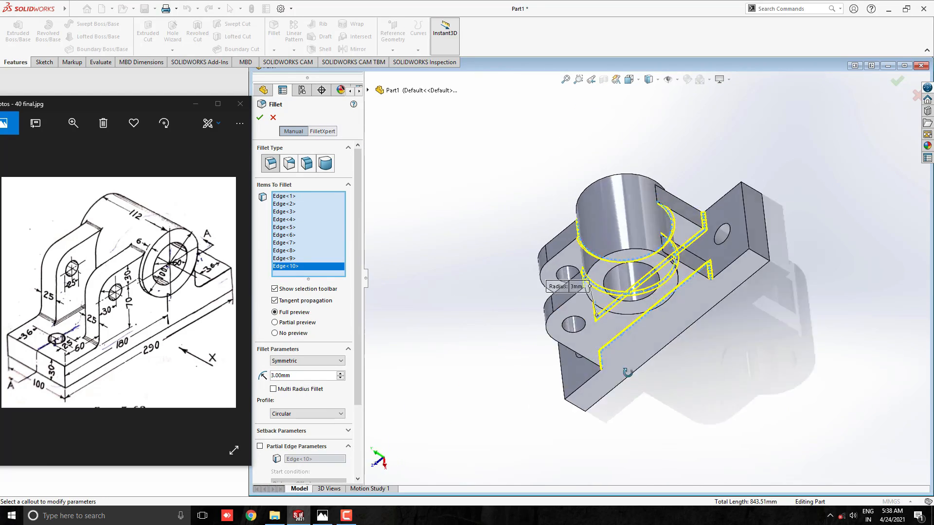
pyautogui.click(260, 116)
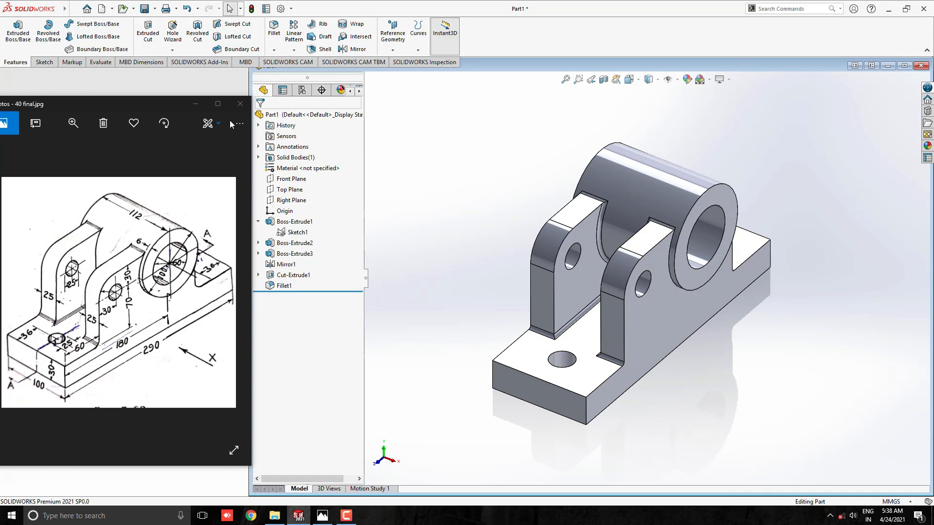
# - Browse the appearance library to Metal > Magnesium finishes for the bracket
pyautogui.click(241, 103)
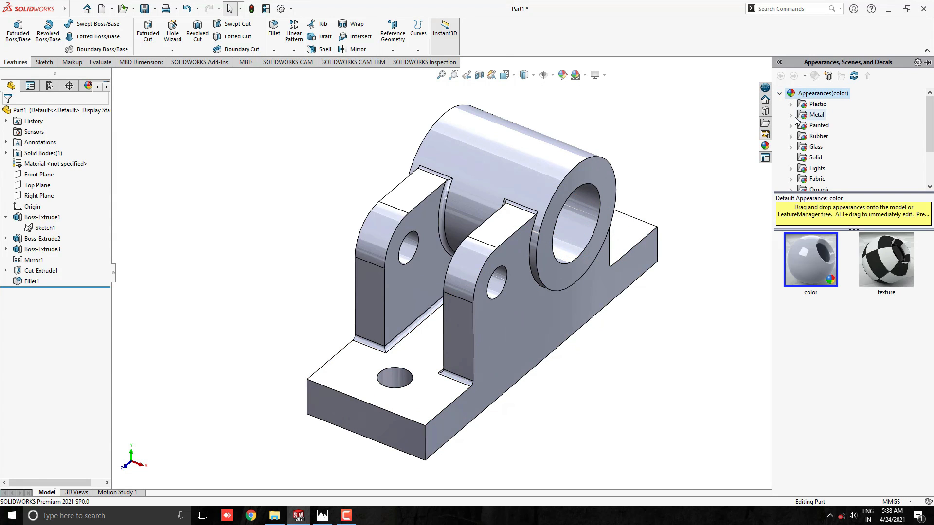
pyautogui.click(834, 158)
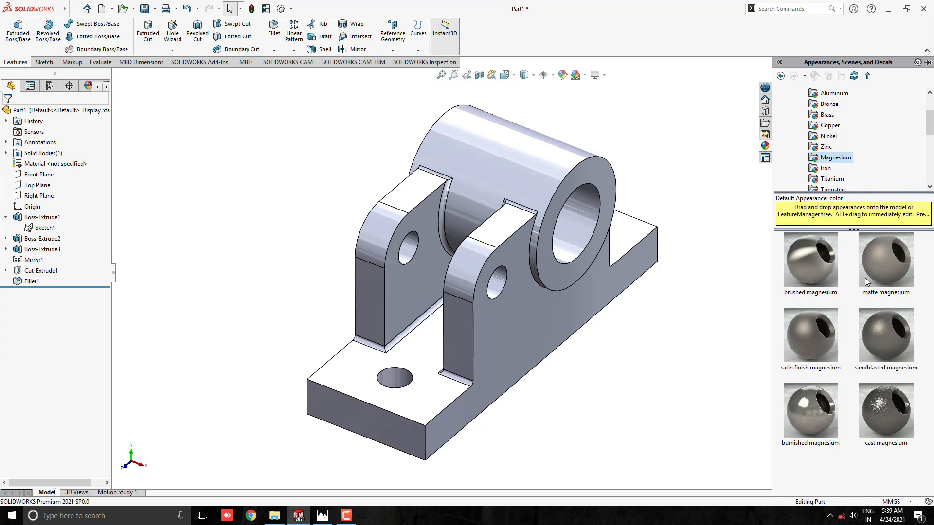